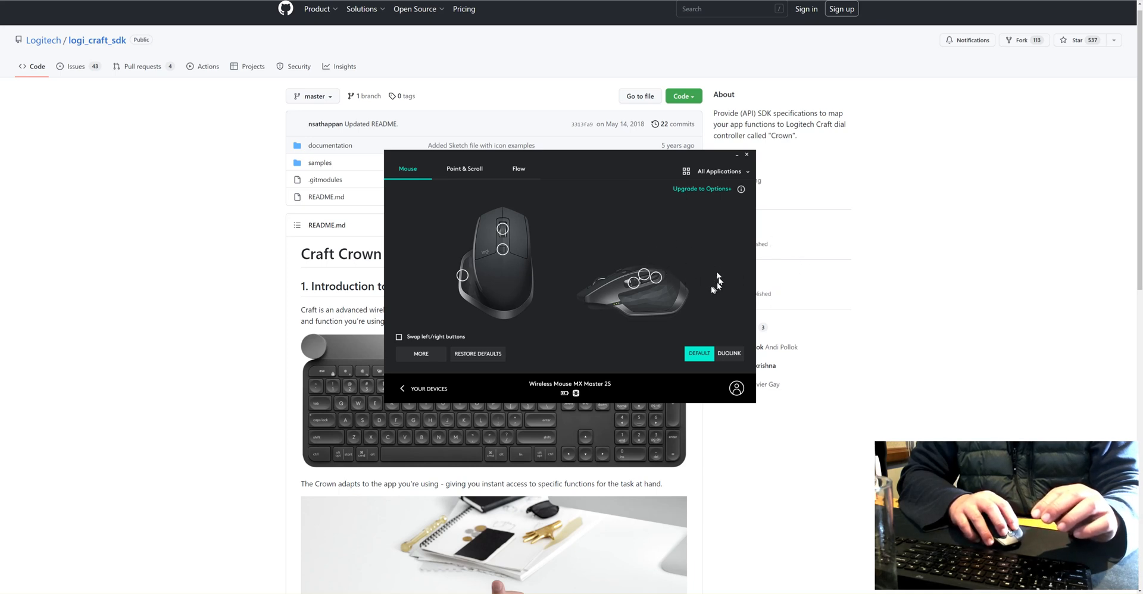
pyautogui.moveTo(692, 250)
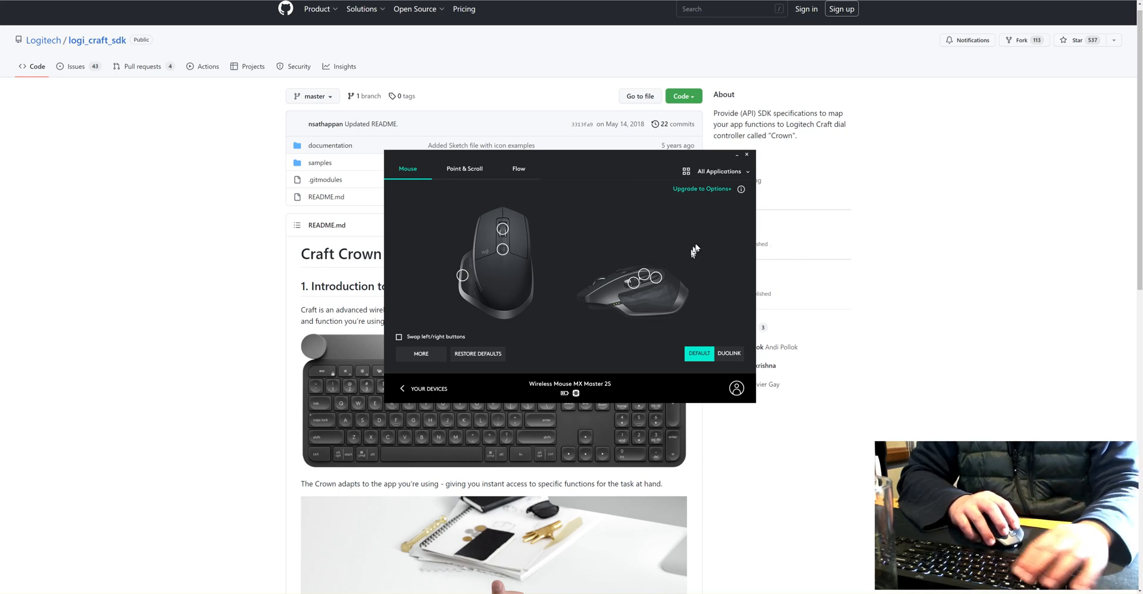
pyautogui.moveTo(694, 247)
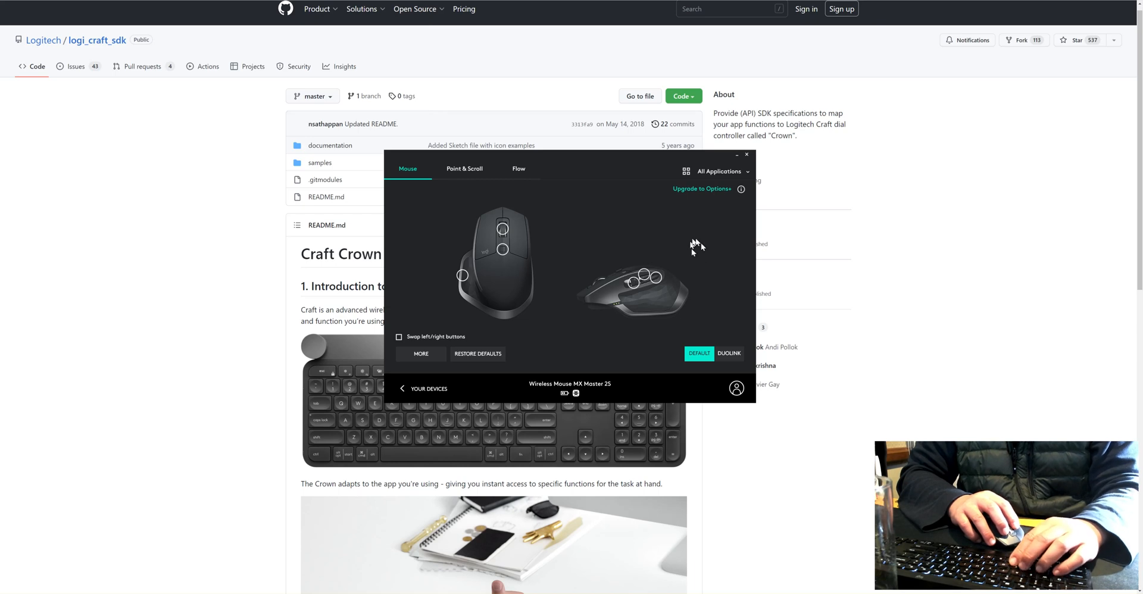
pyautogui.moveTo(663, 184)
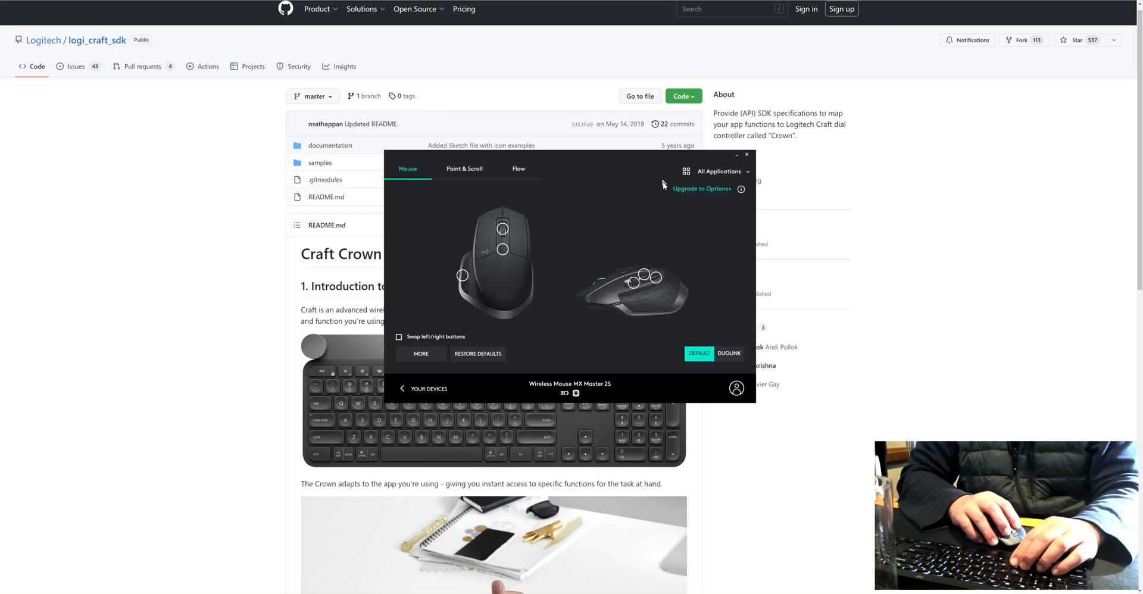
pyautogui.moveTo(618, 208)
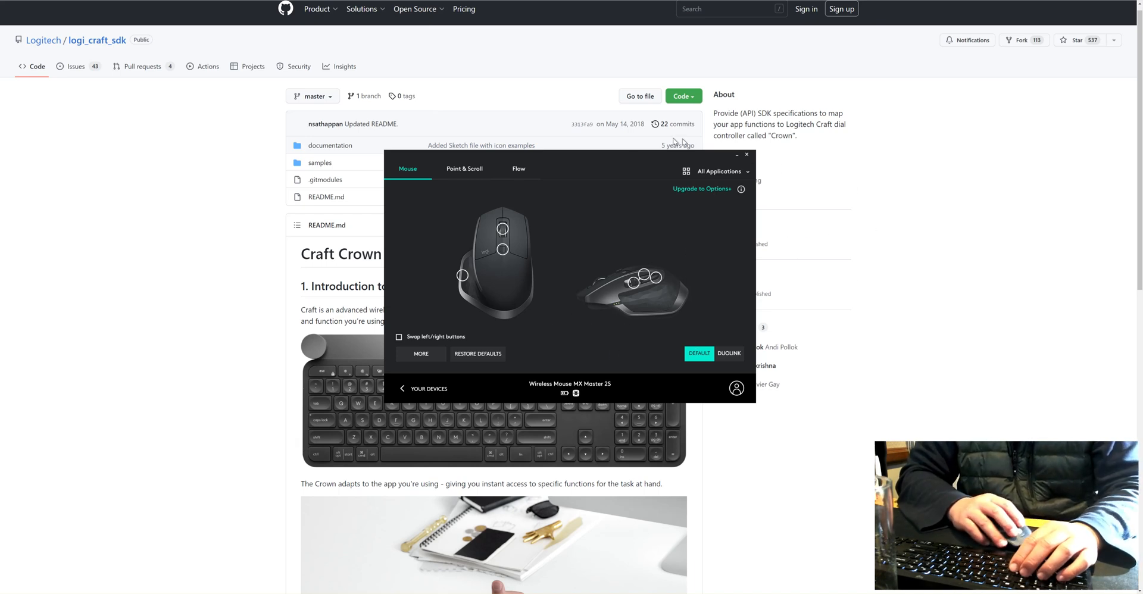
pyautogui.moveTo(629, 260)
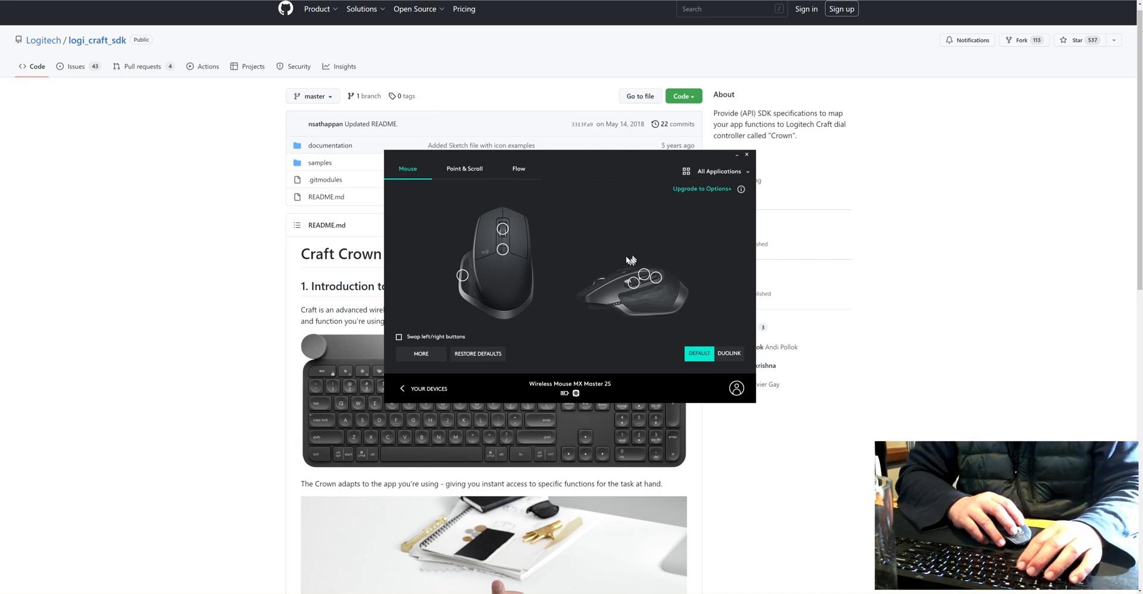
pyautogui.moveTo(569, 197)
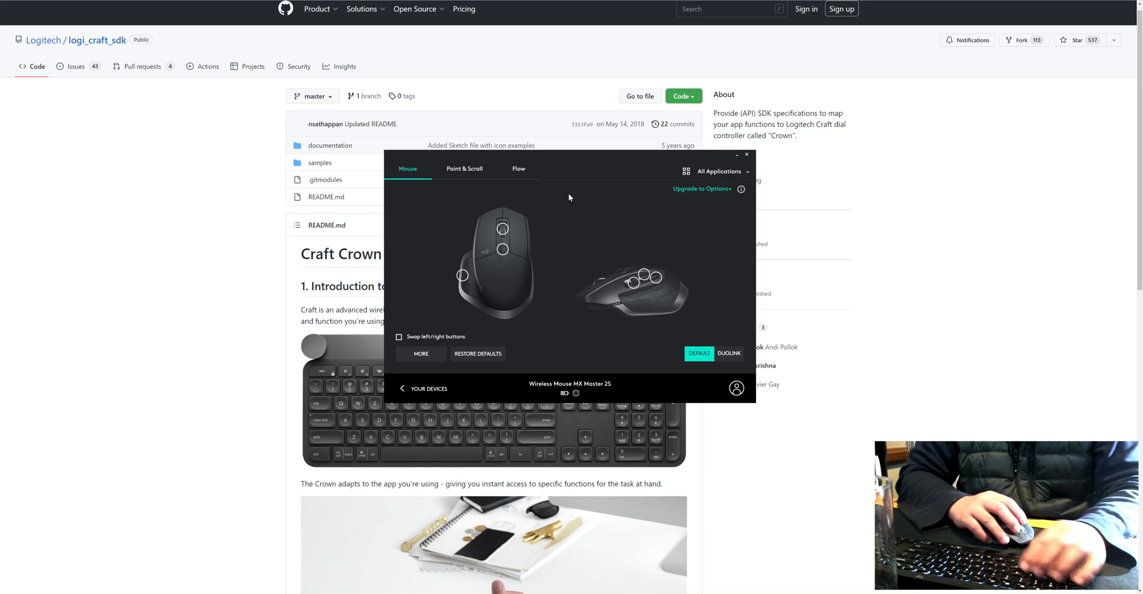
pyautogui.moveTo(543, 213)
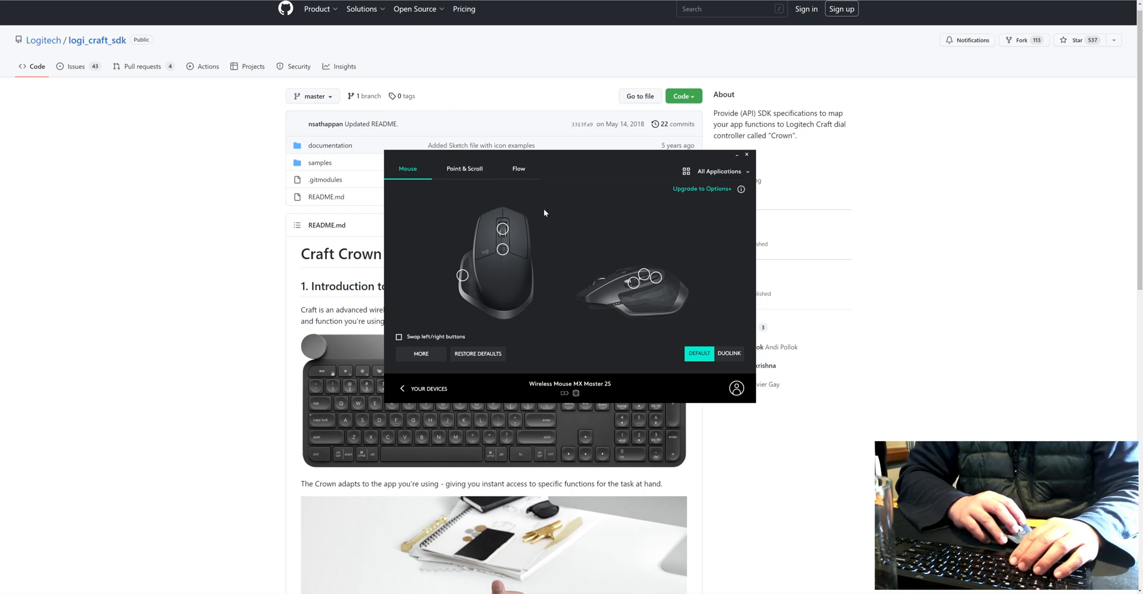
pyautogui.moveTo(552, 229)
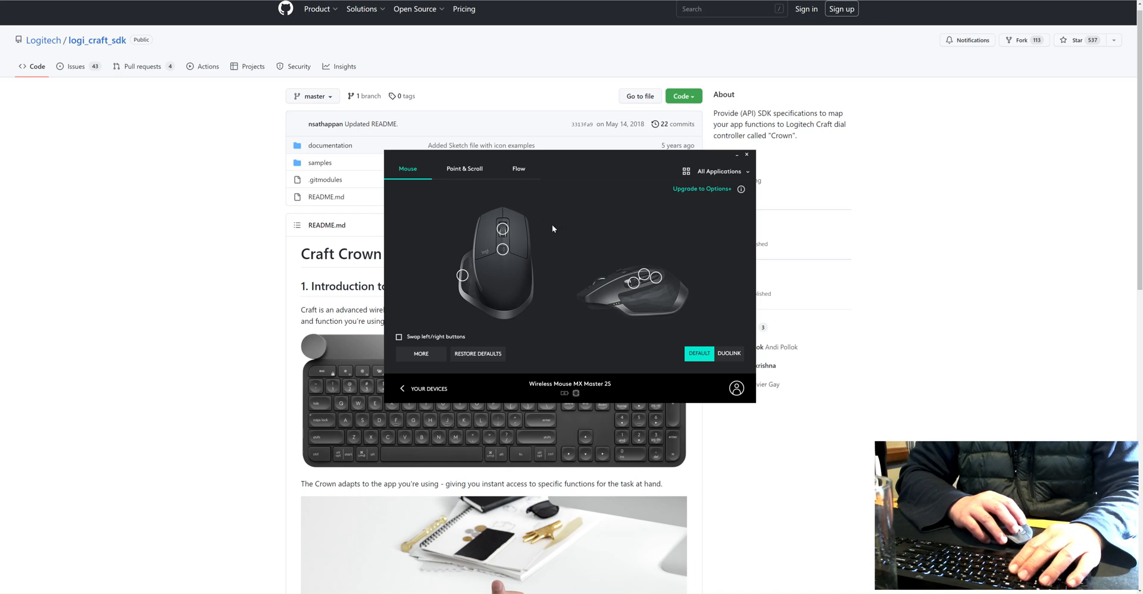
pyautogui.moveTo(653, 264)
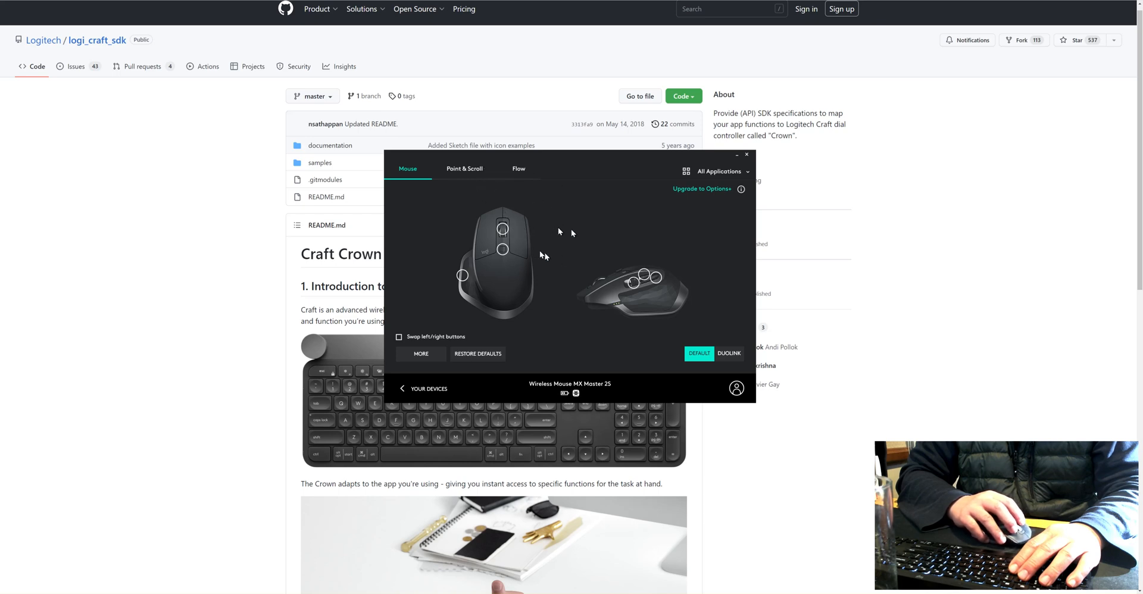
pyautogui.moveTo(614, 240)
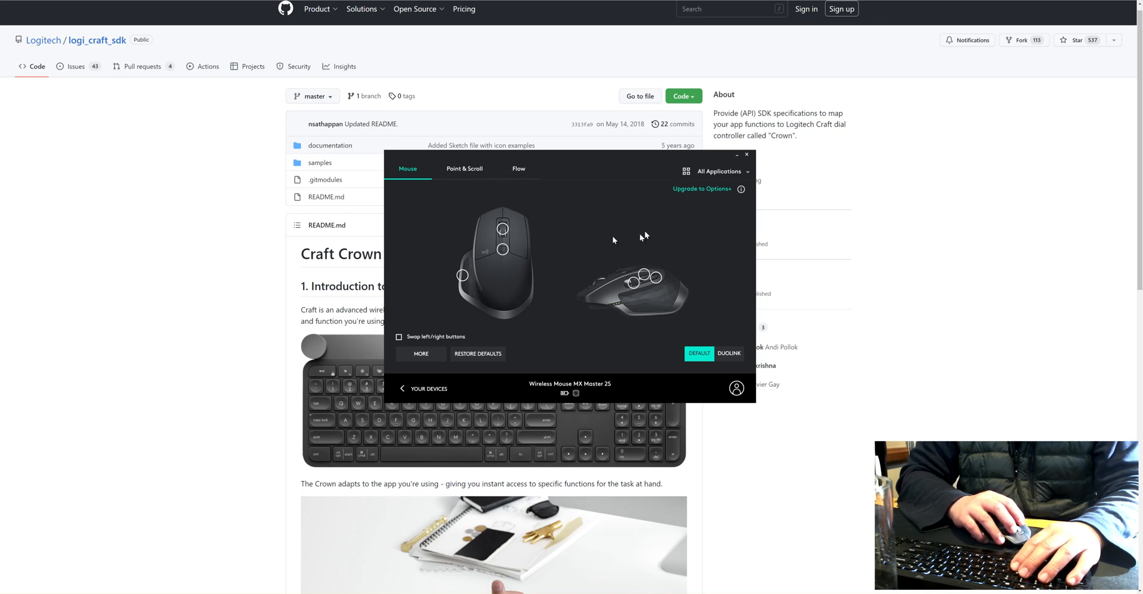
pyautogui.moveTo(700, 266)
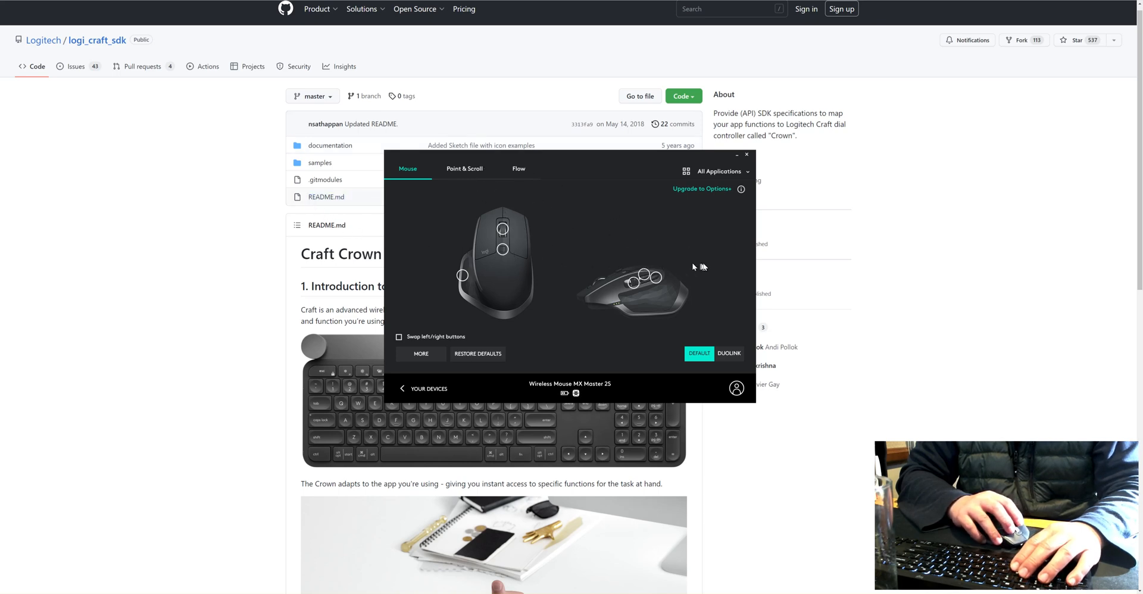
pyautogui.moveTo(724, 253)
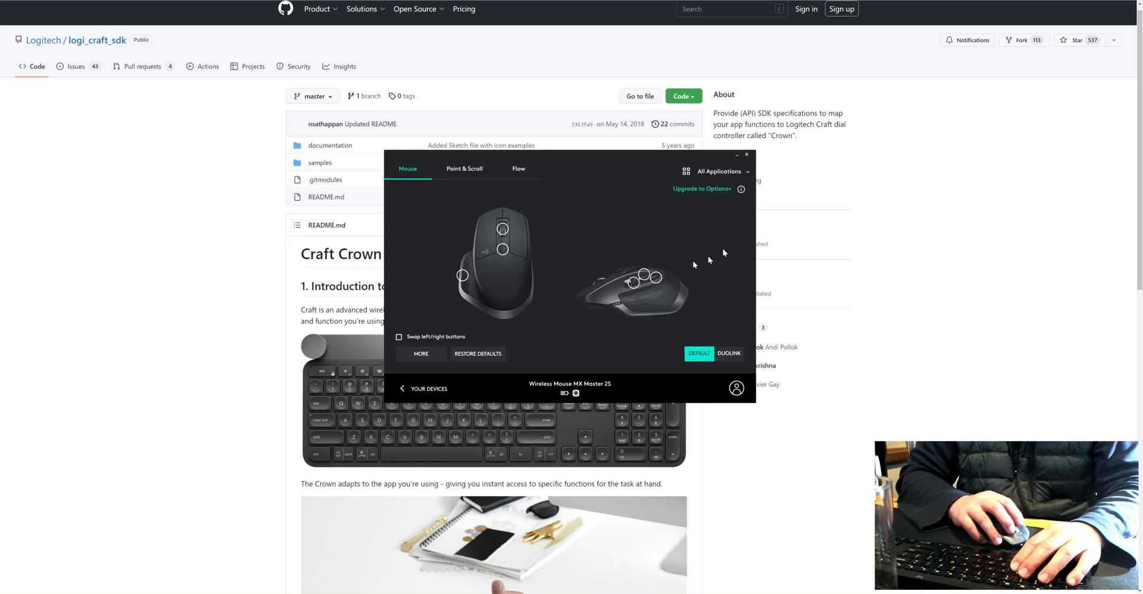
pyautogui.moveTo(561, 241)
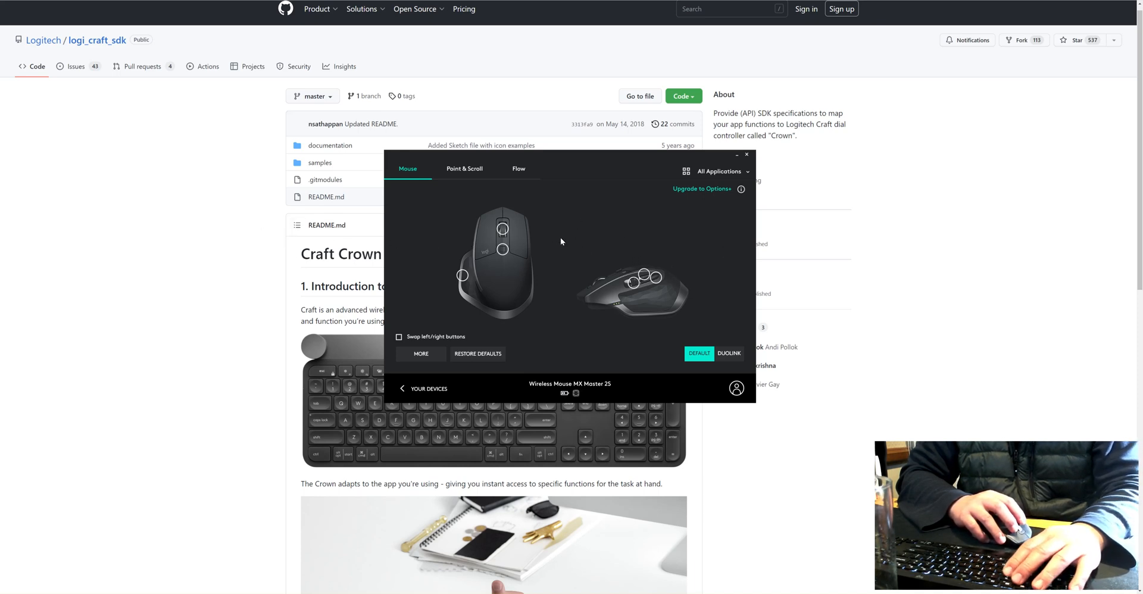
pyautogui.moveTo(570, 272)
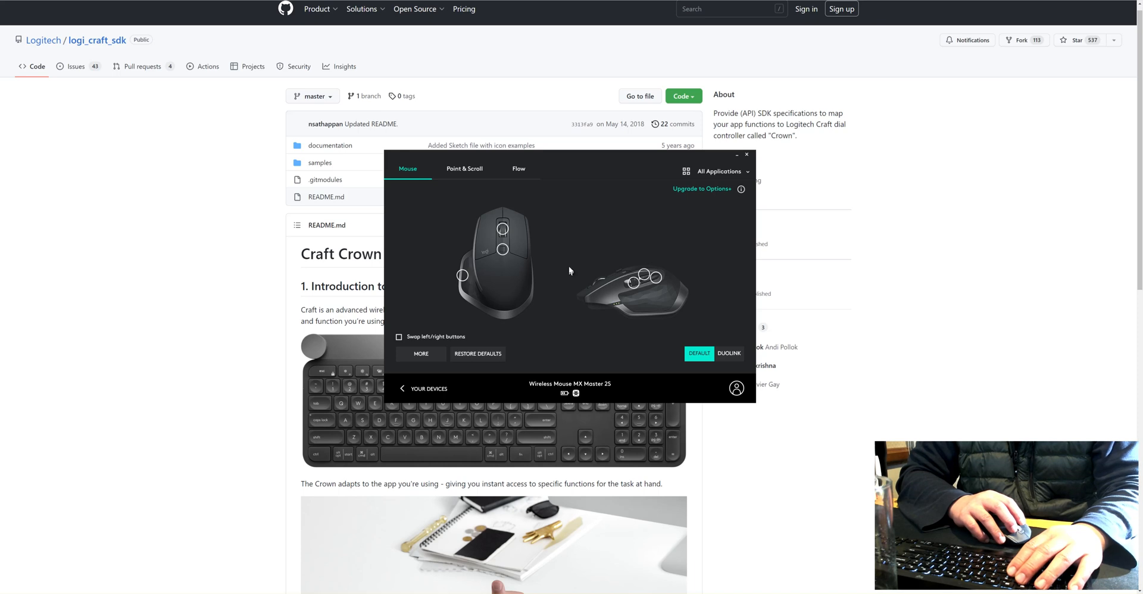
pyautogui.moveTo(601, 219)
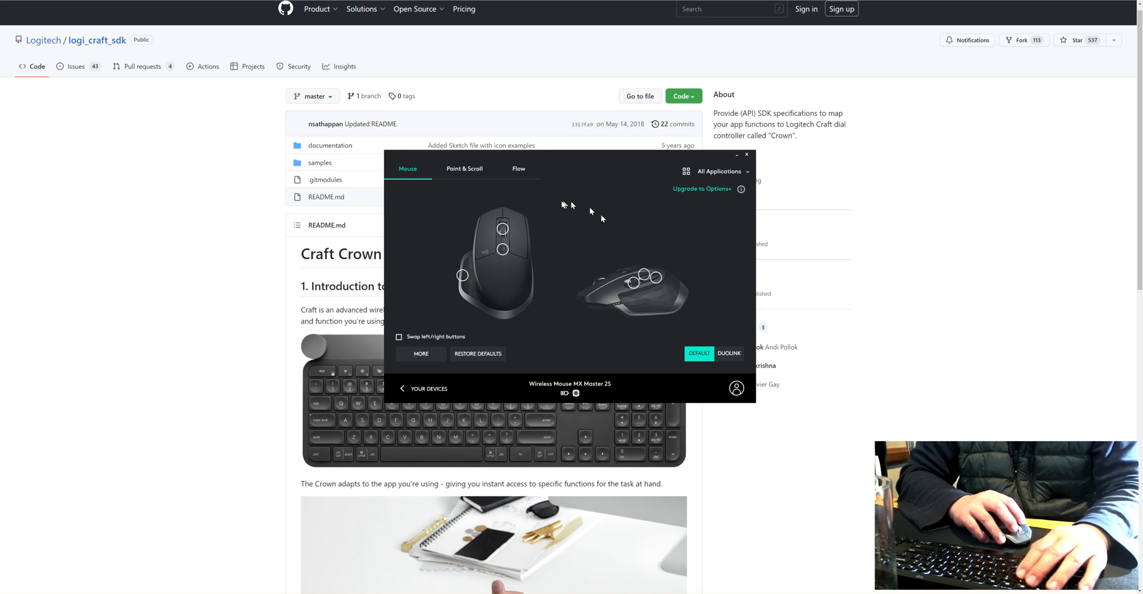
pyautogui.moveTo(600, 201)
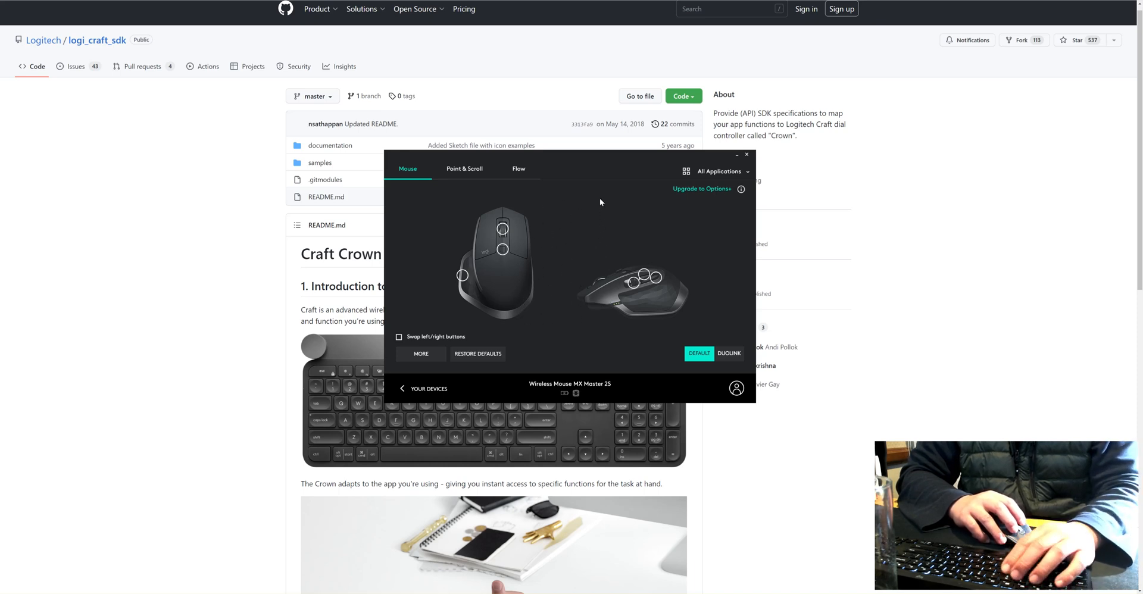
pyautogui.moveTo(565, 309)
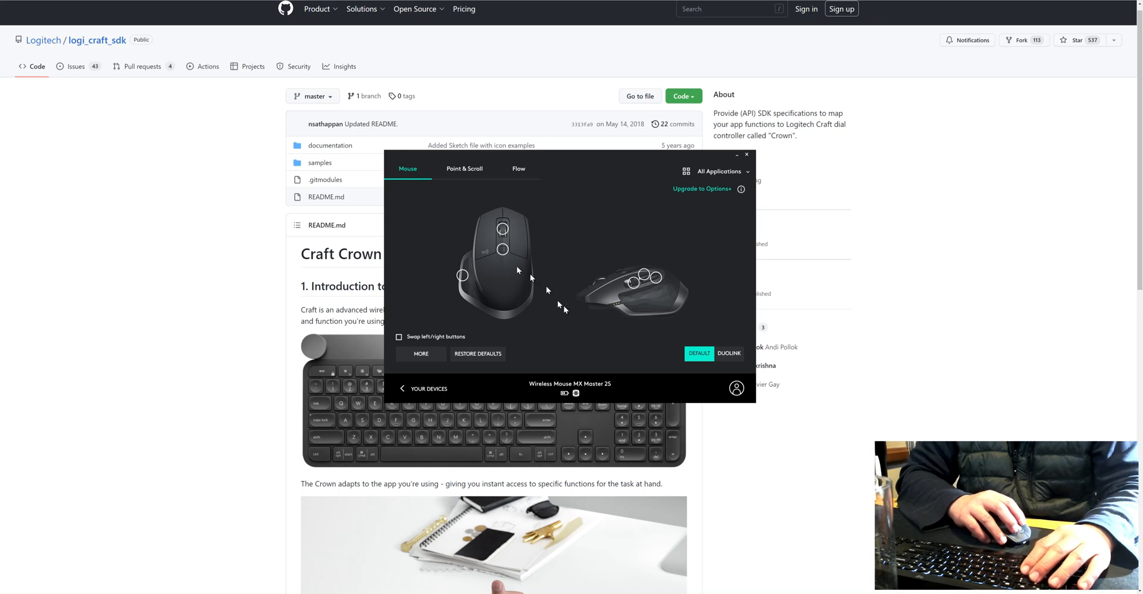
pyautogui.moveTo(556, 240)
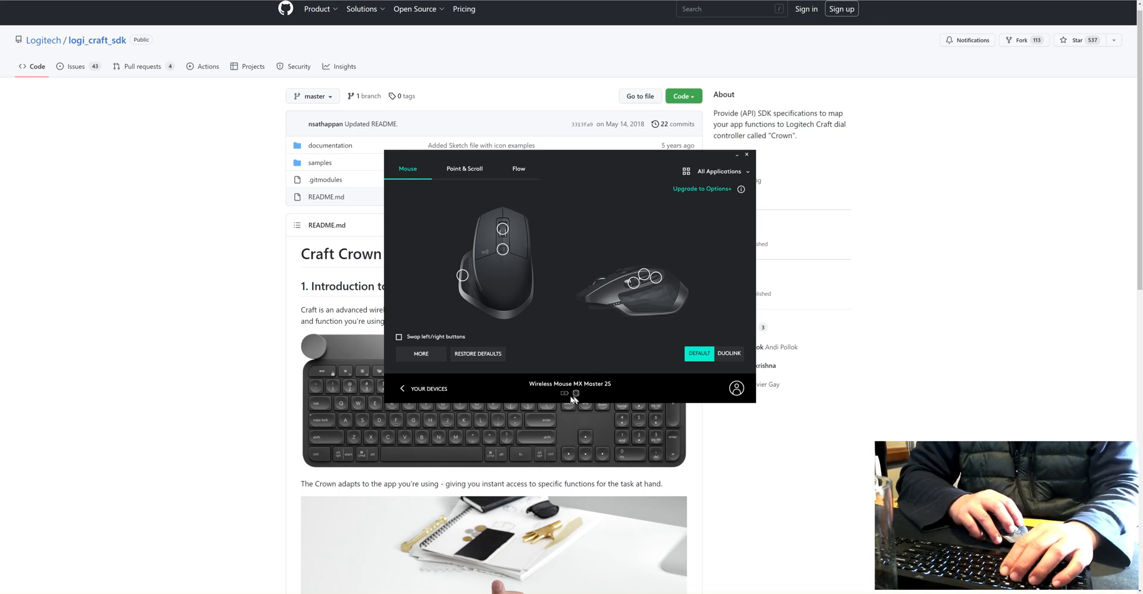
pyautogui.moveTo(575, 393)
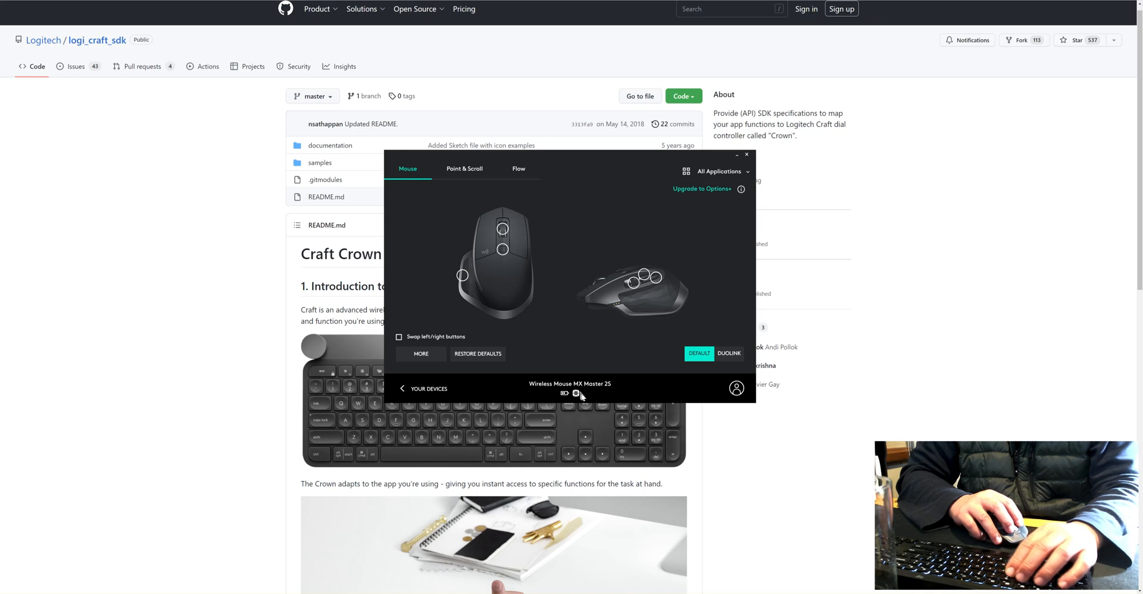
pyautogui.moveTo(591, 390)
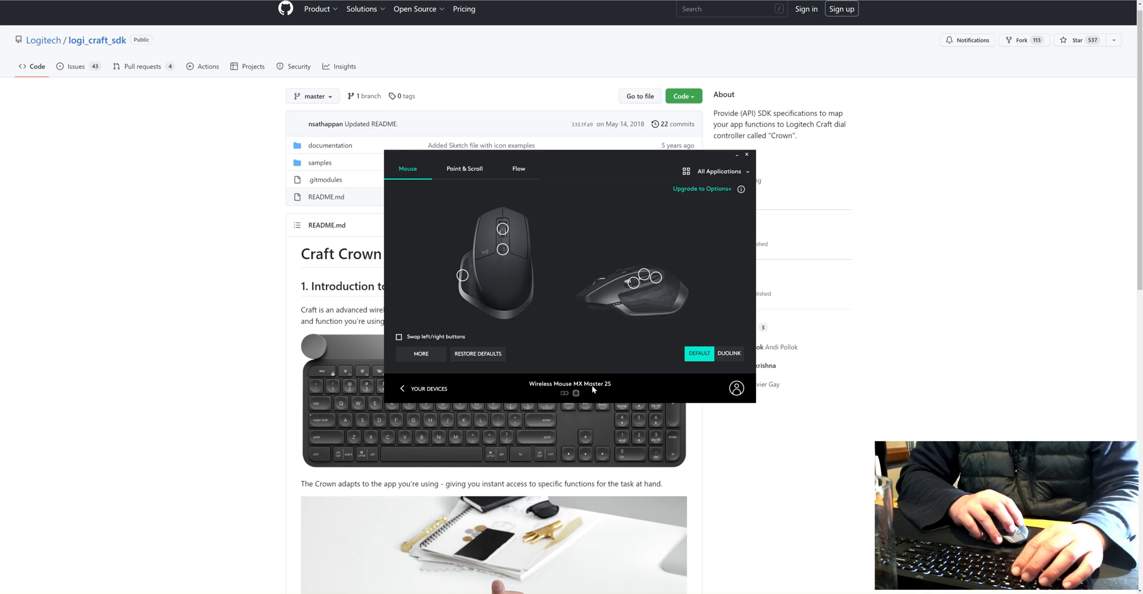
pyautogui.moveTo(561, 392)
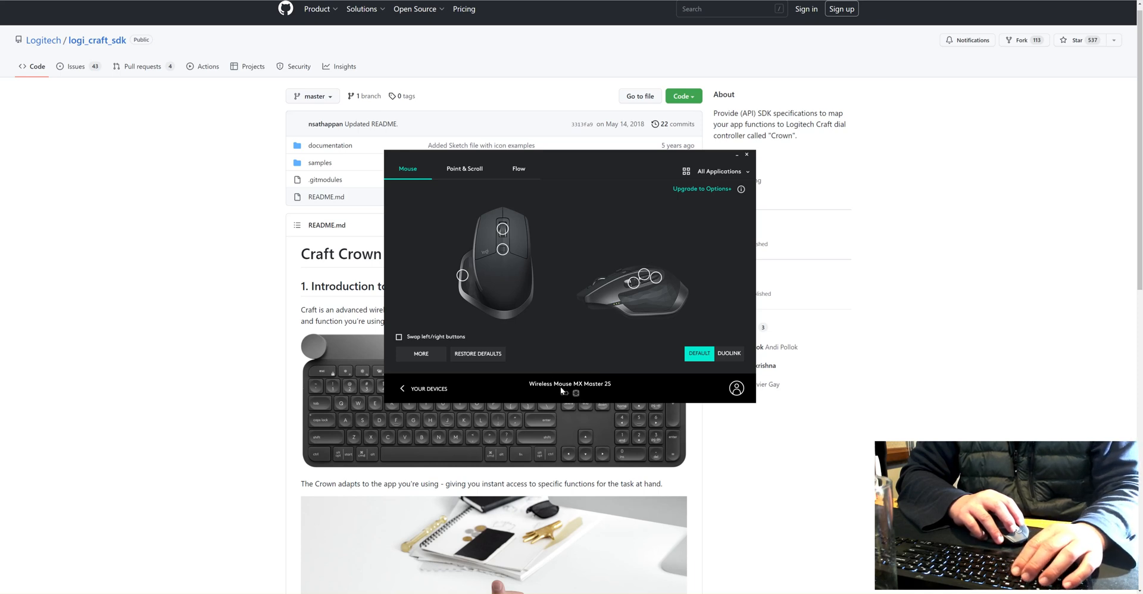
pyautogui.moveTo(616, 381)
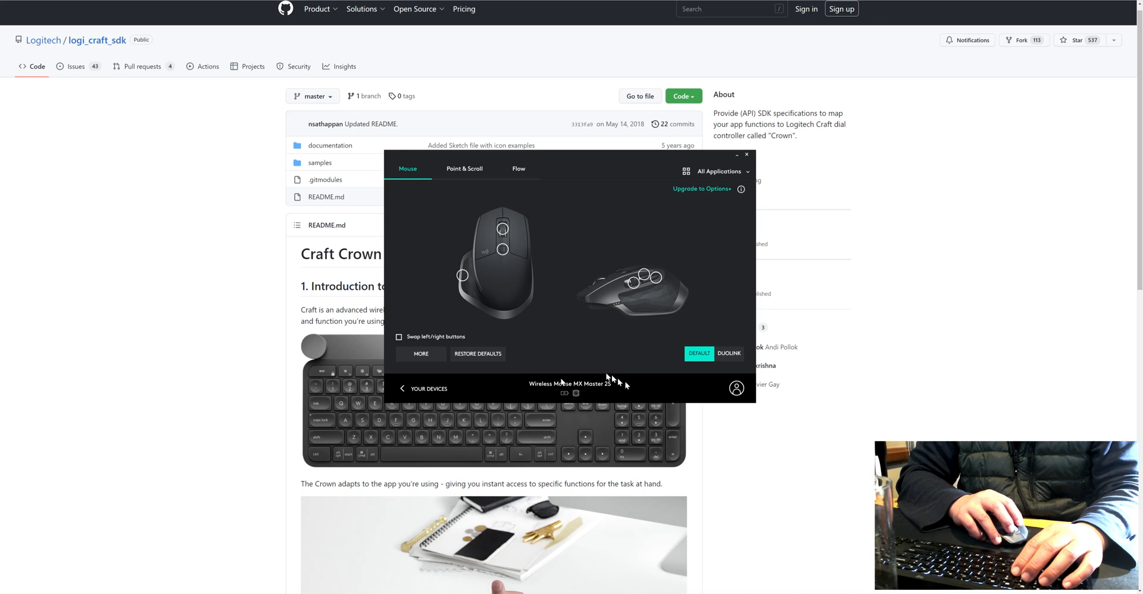
pyautogui.moveTo(620, 388)
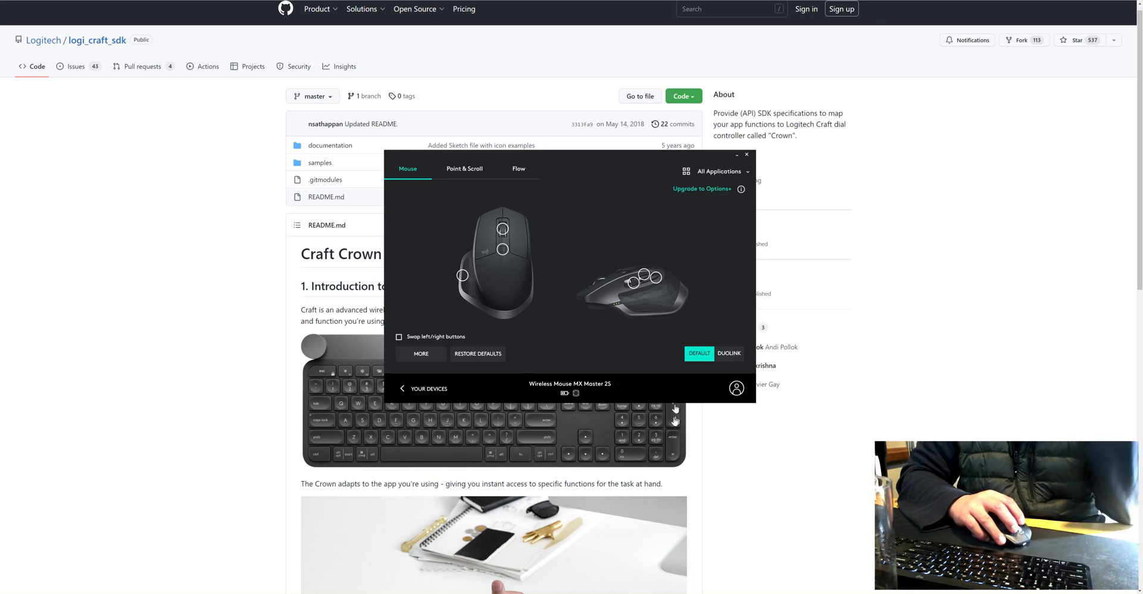
pyautogui.moveTo(629, 369)
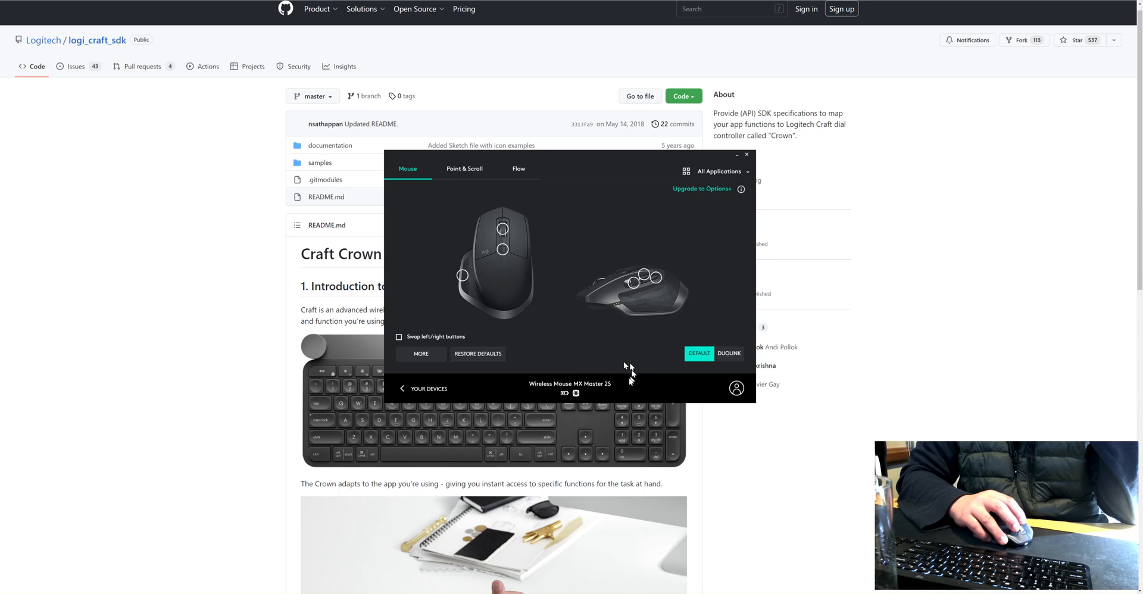
pyautogui.moveTo(605, 375)
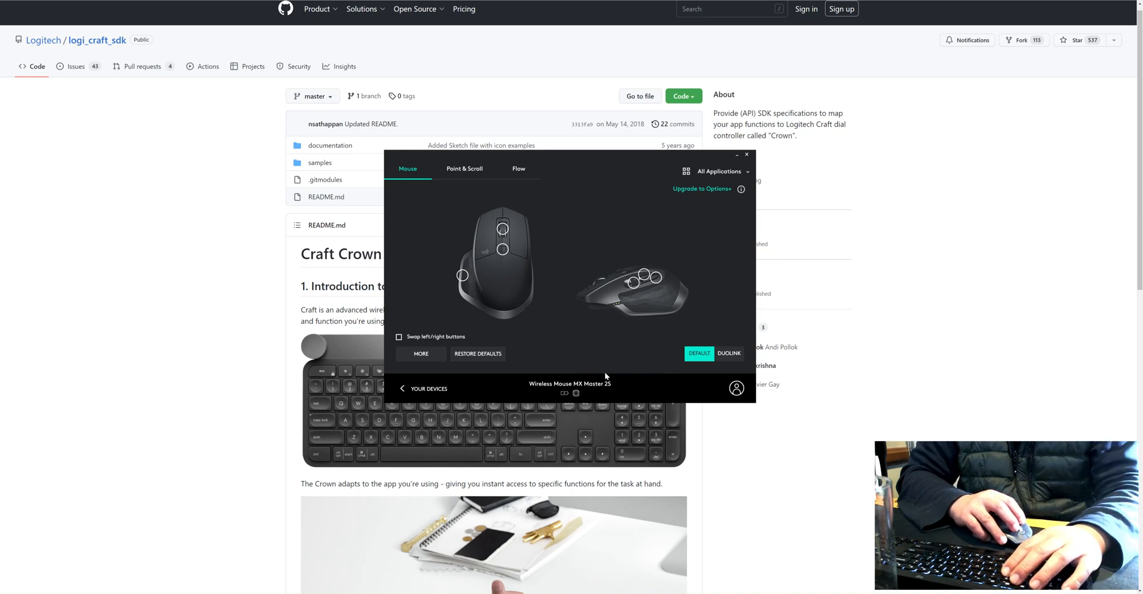
pyautogui.moveTo(597, 405)
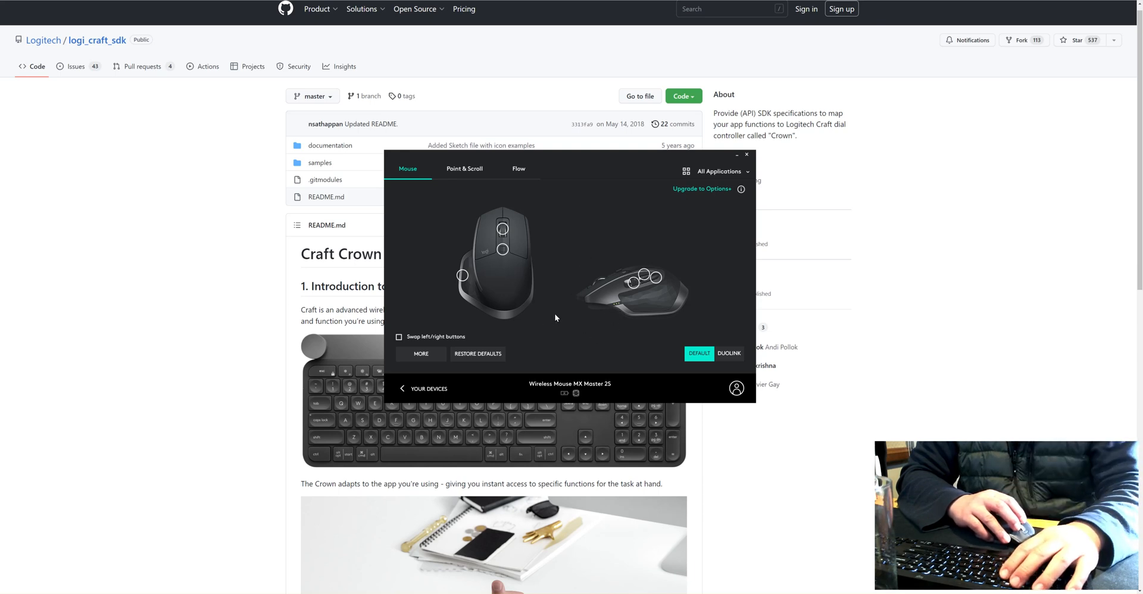
pyautogui.moveTo(666, 301)
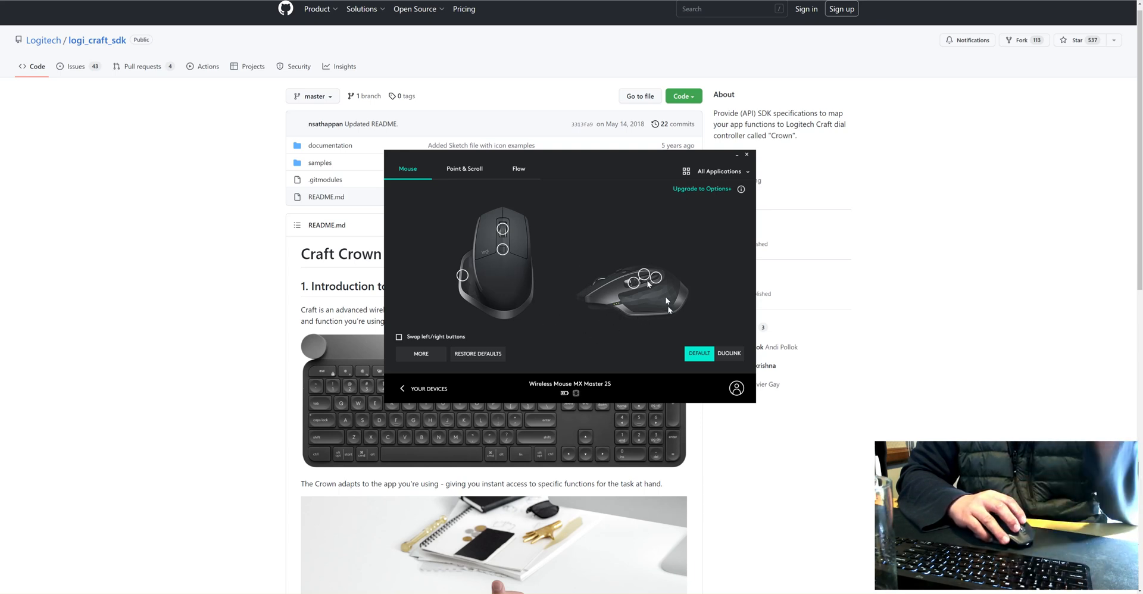
pyautogui.moveTo(579, 335)
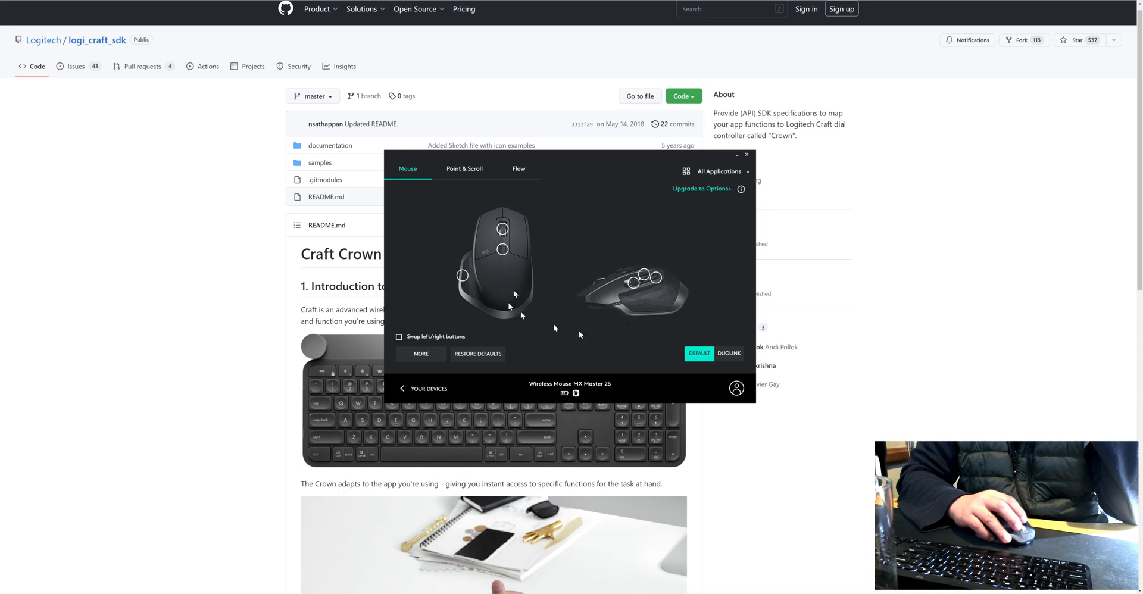
pyautogui.moveTo(567, 290)
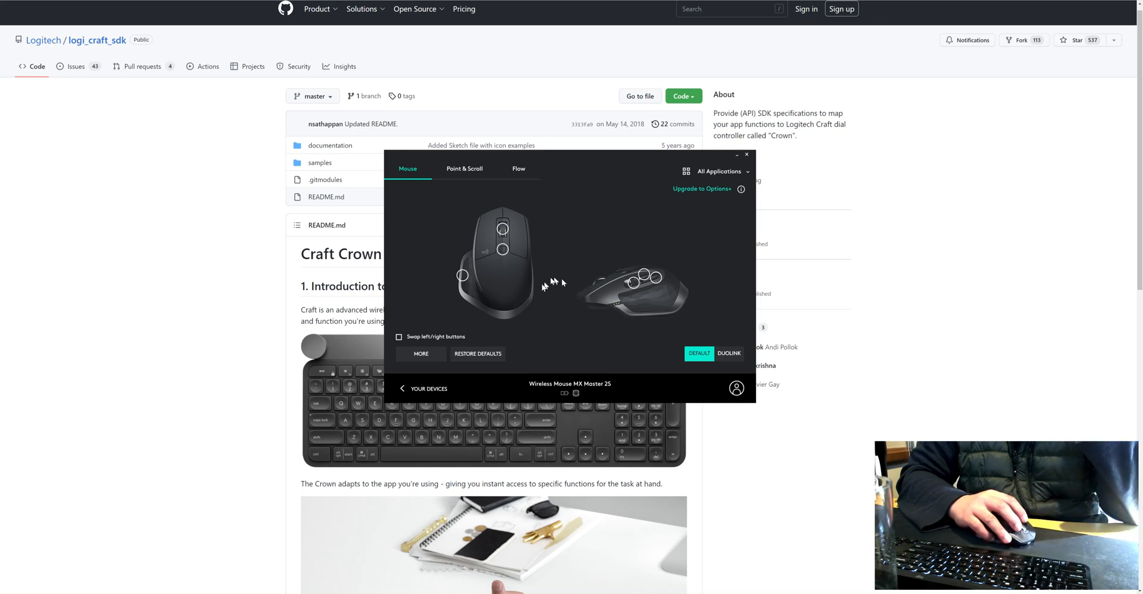
pyautogui.moveTo(554, 303)
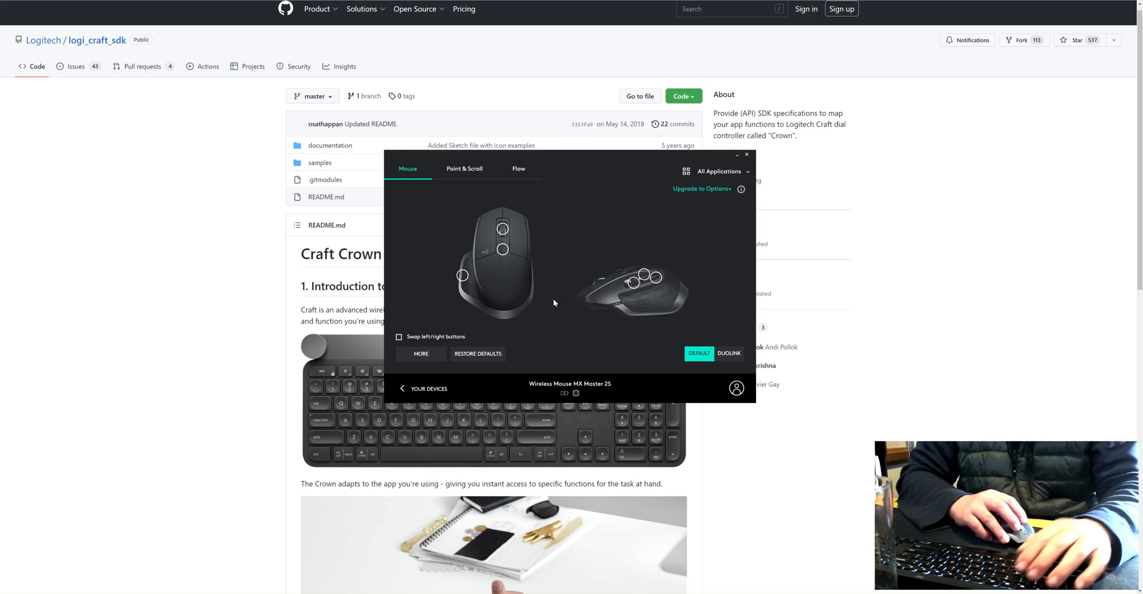
pyautogui.moveTo(546, 325)
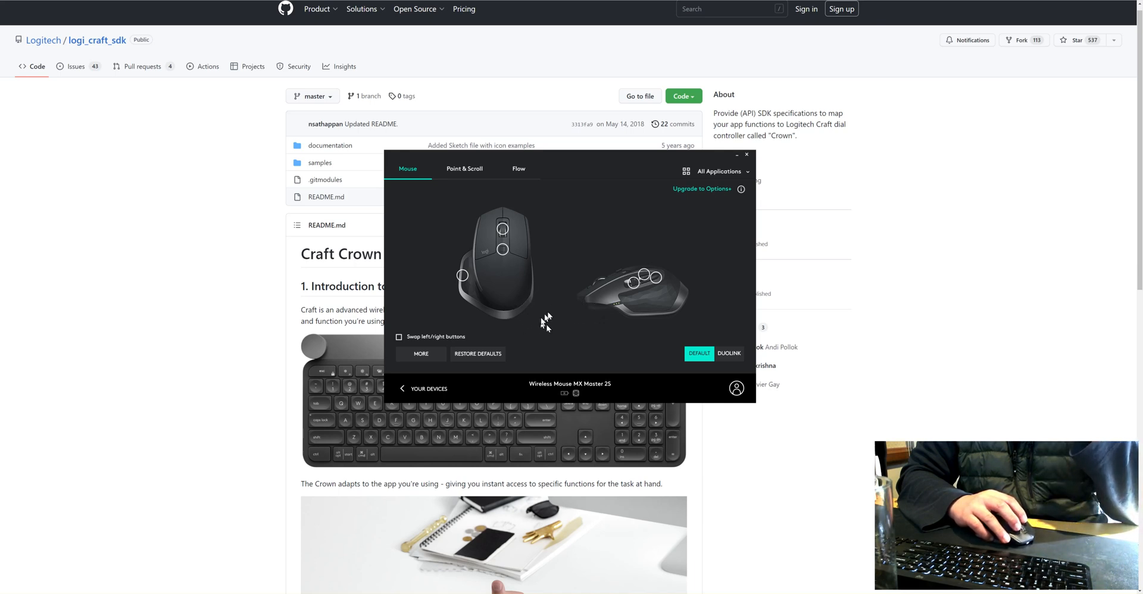
pyautogui.moveTo(552, 260)
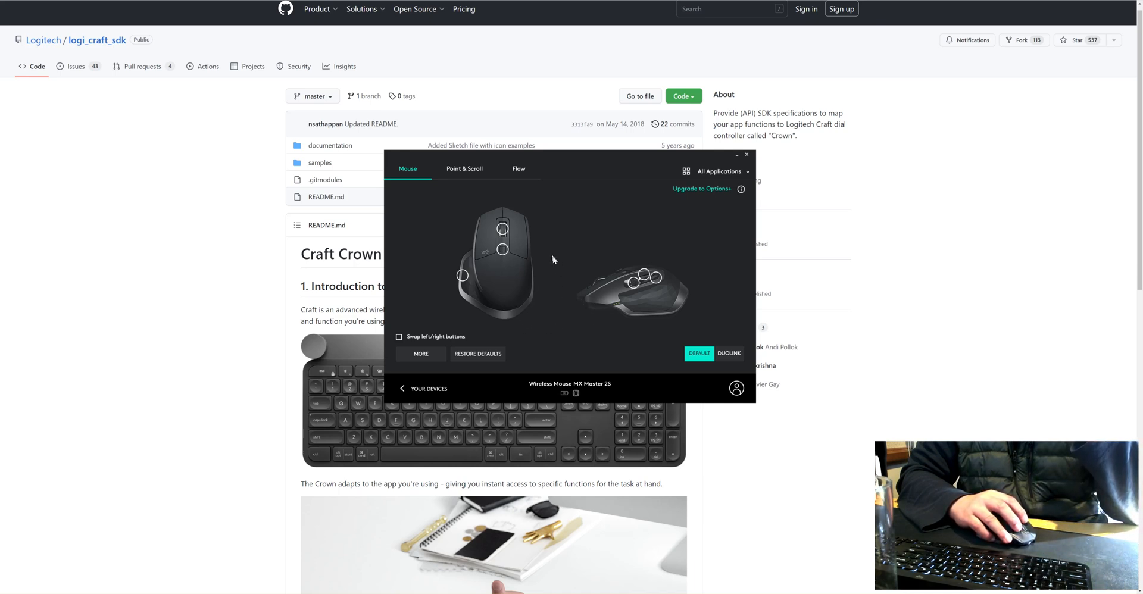
pyautogui.moveTo(586, 307)
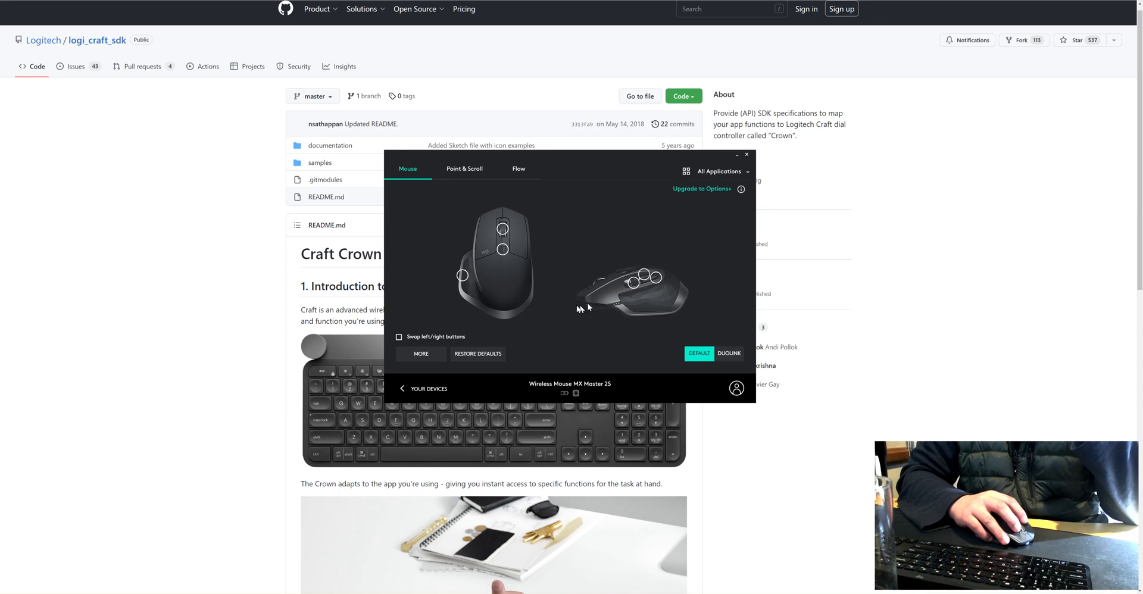
pyautogui.moveTo(559, 279)
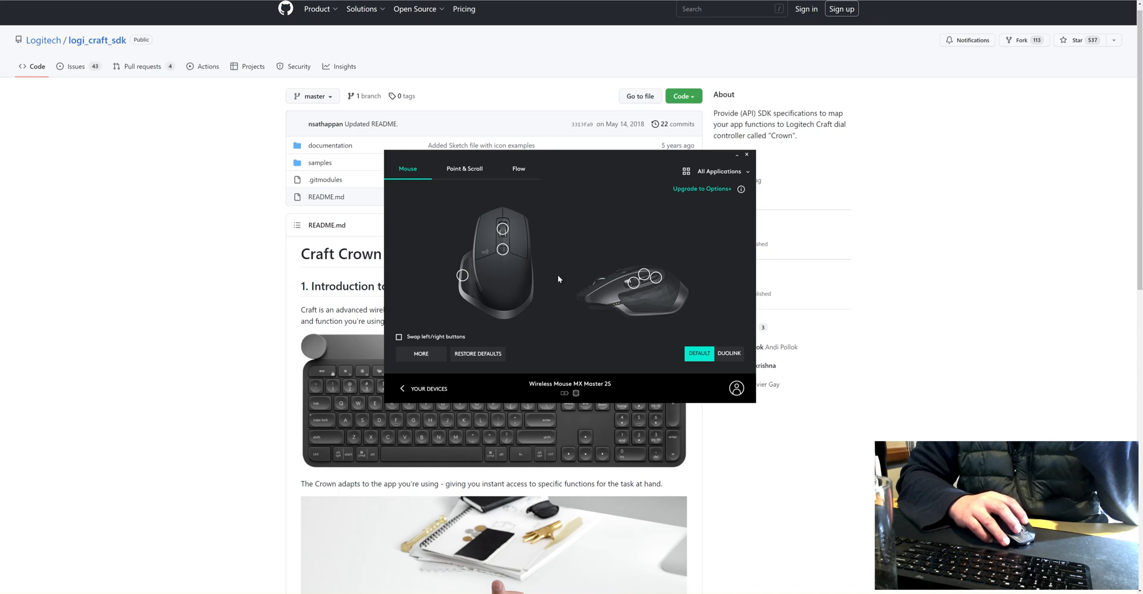
pyautogui.moveTo(583, 307)
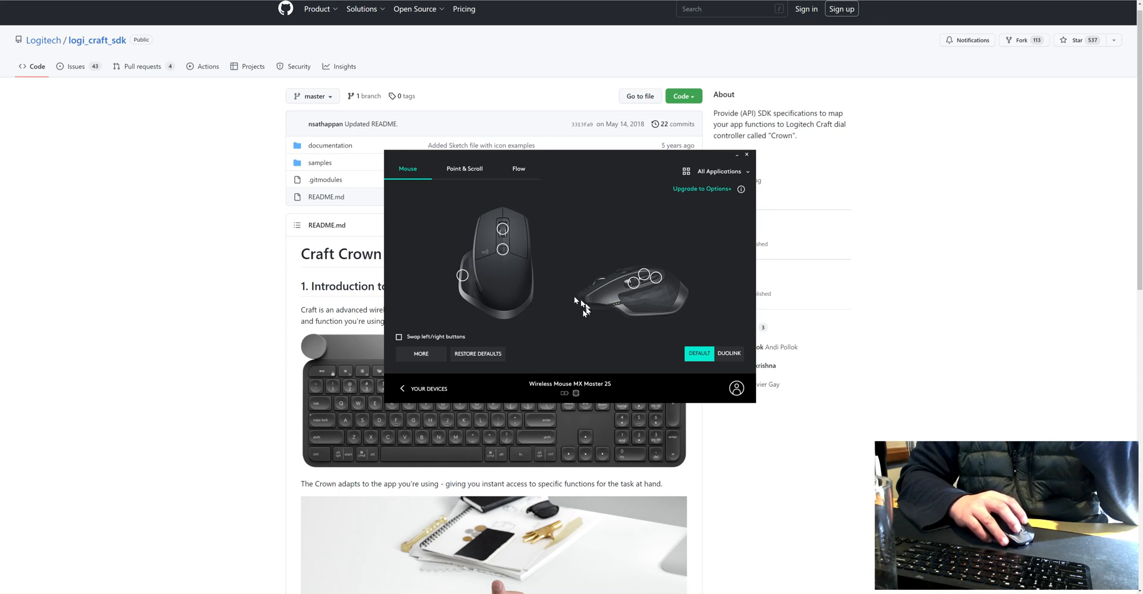
pyautogui.moveTo(572, 321)
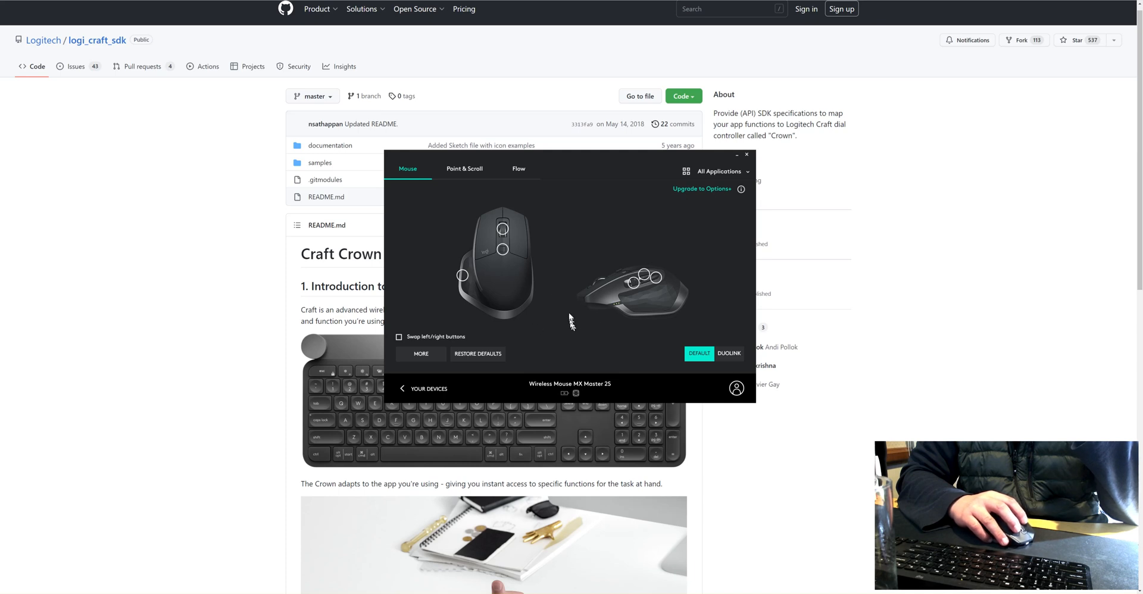
pyautogui.moveTo(561, 327)
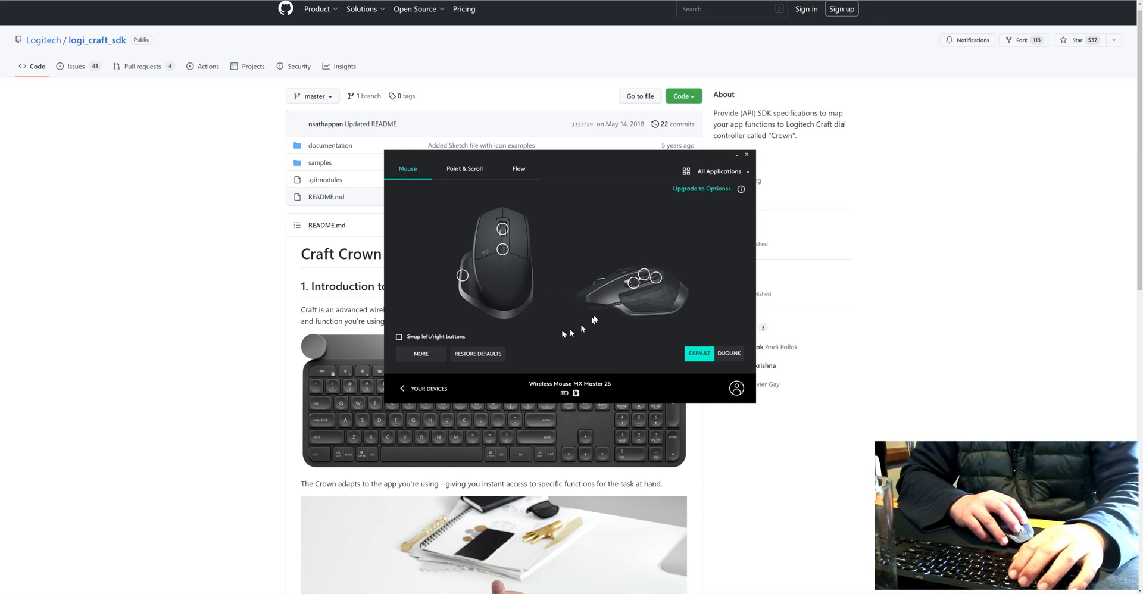
pyautogui.moveTo(557, 305)
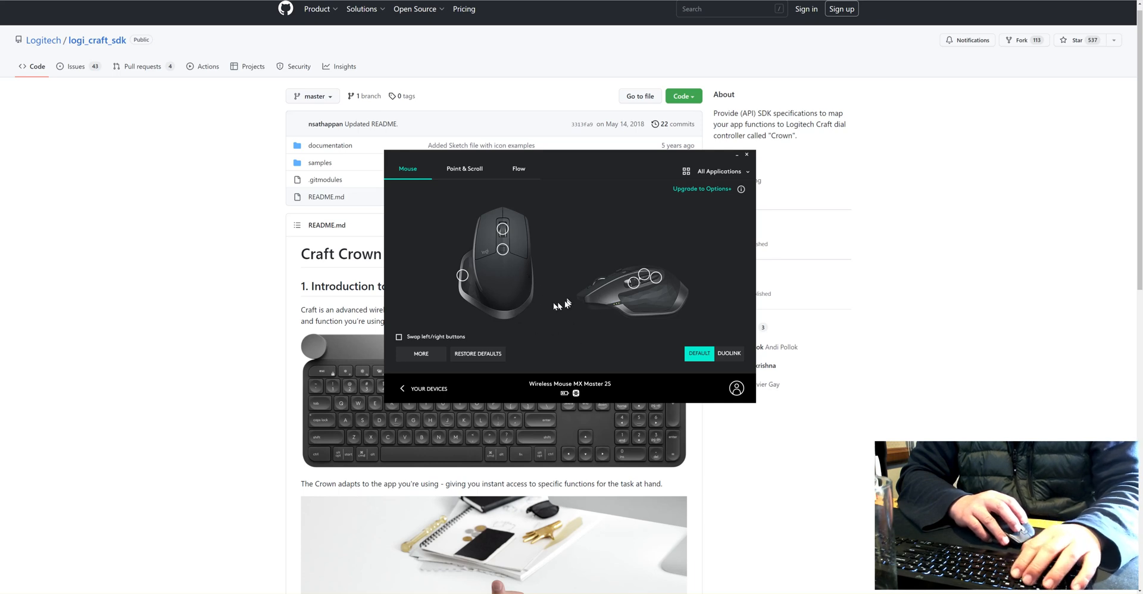
pyautogui.moveTo(535, 263)
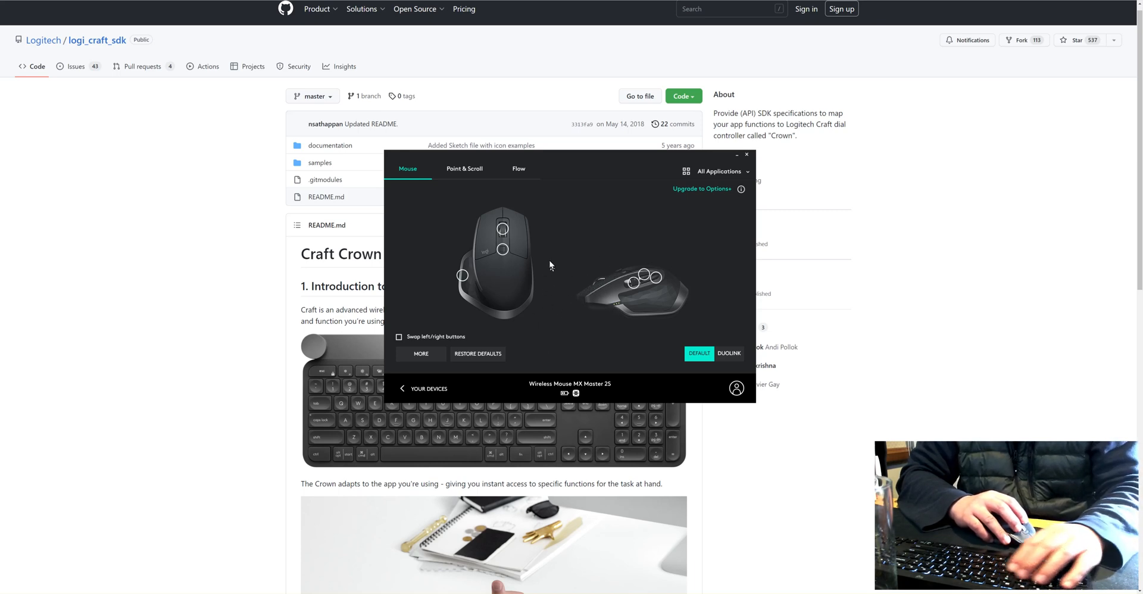
pyautogui.moveTo(559, 310)
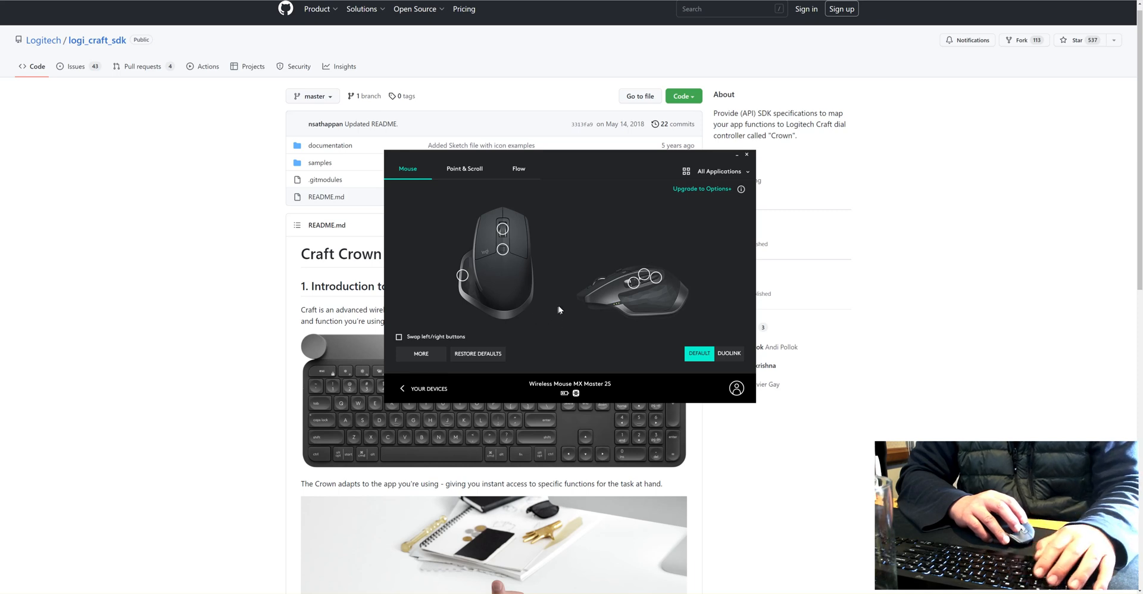
pyautogui.moveTo(513, 300)
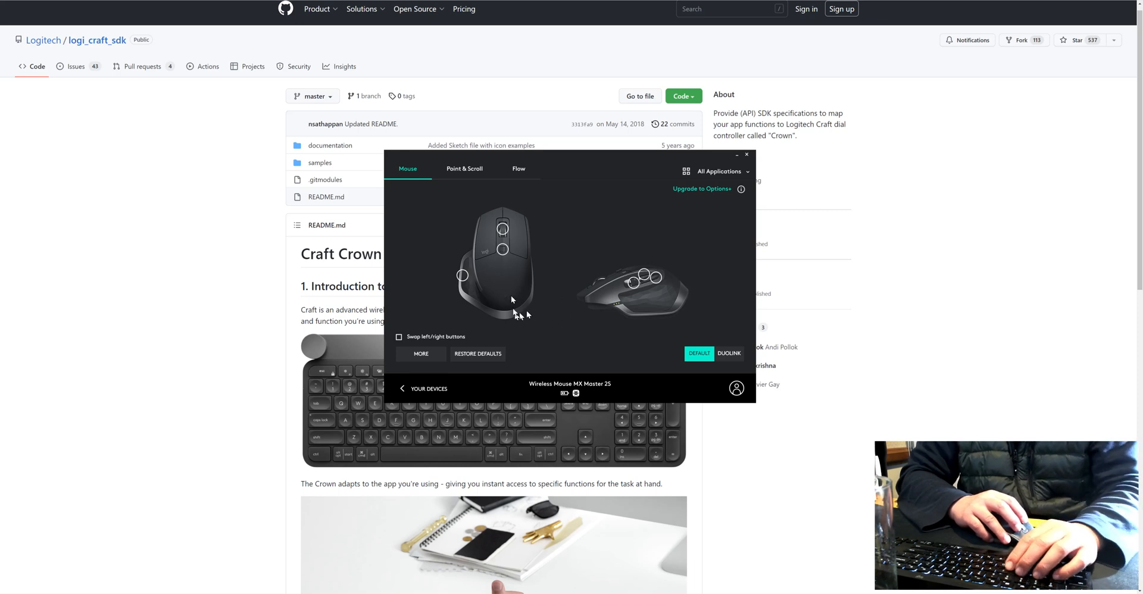
pyautogui.moveTo(571, 333)
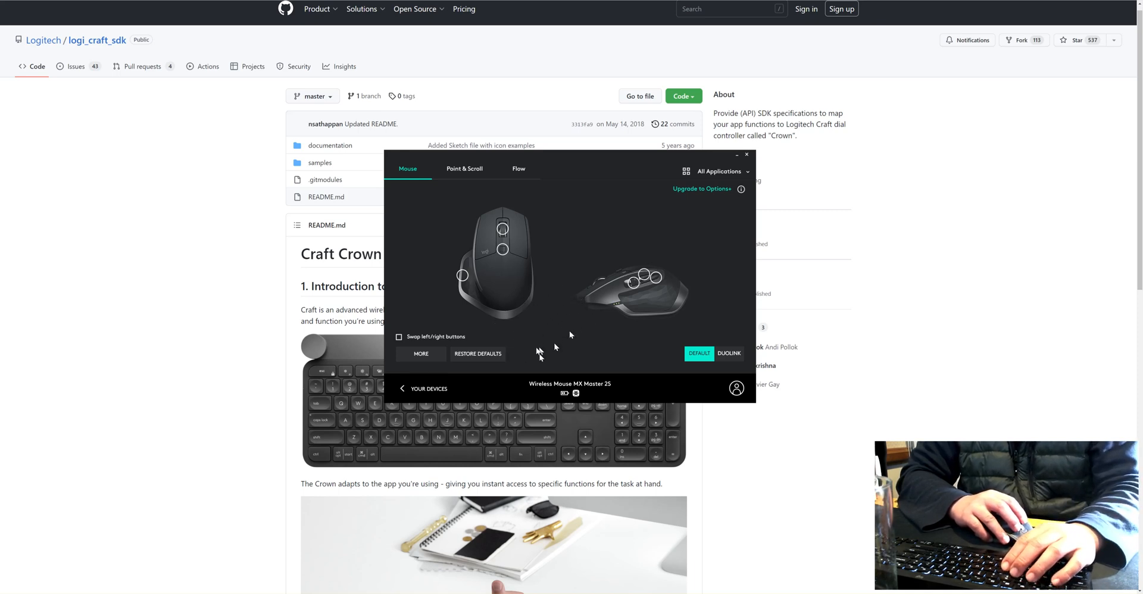
pyautogui.moveTo(613, 364)
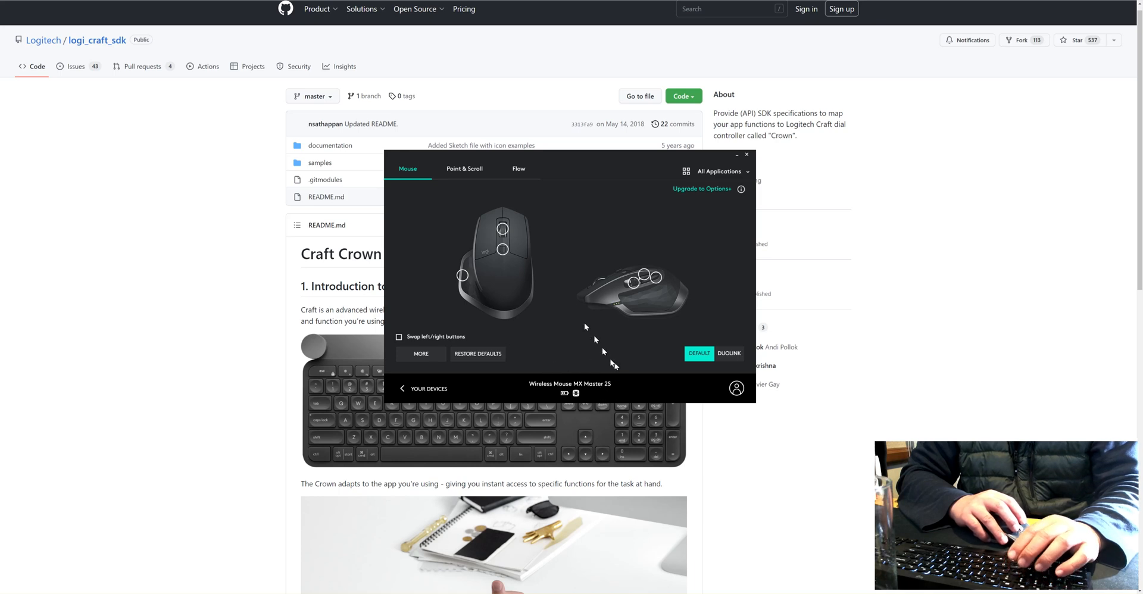
pyautogui.moveTo(570, 307)
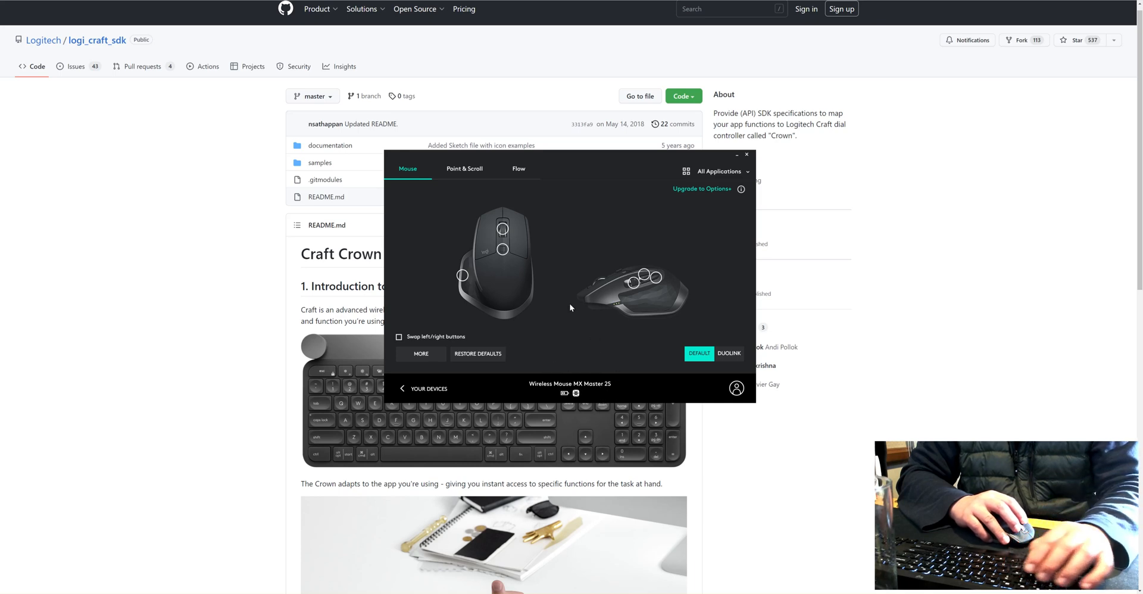
pyautogui.moveTo(614, 321)
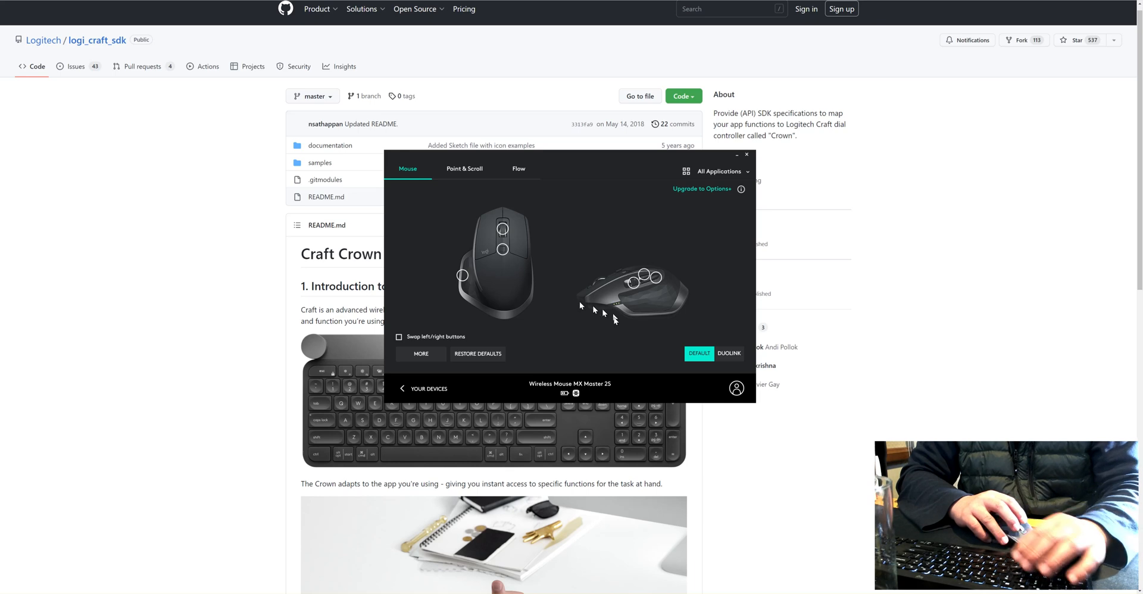
pyautogui.moveTo(501, 373)
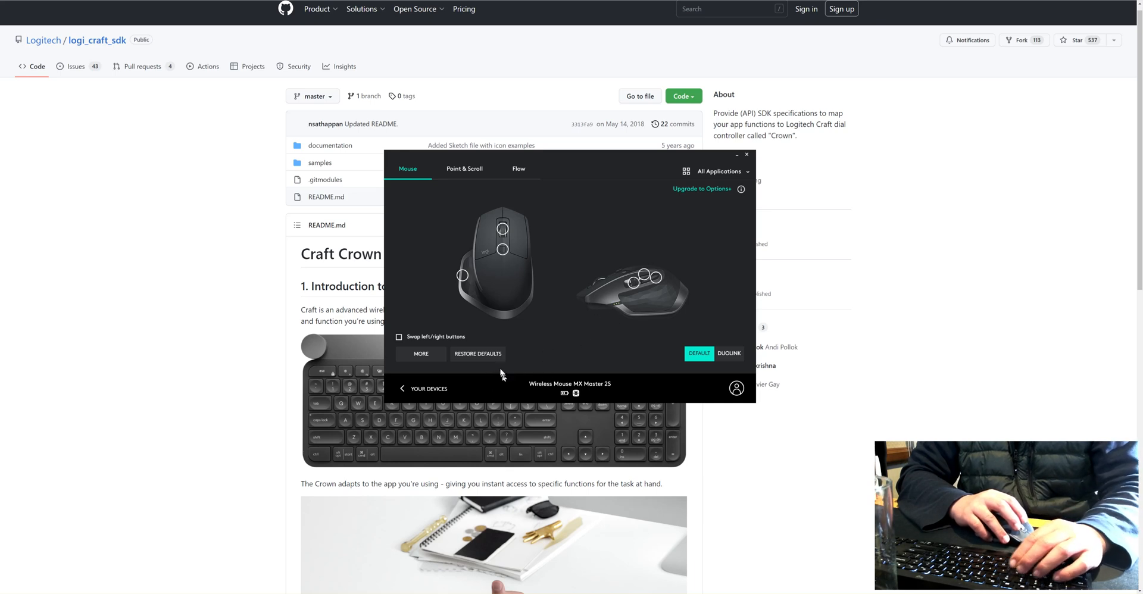
pyautogui.moveTo(532, 392)
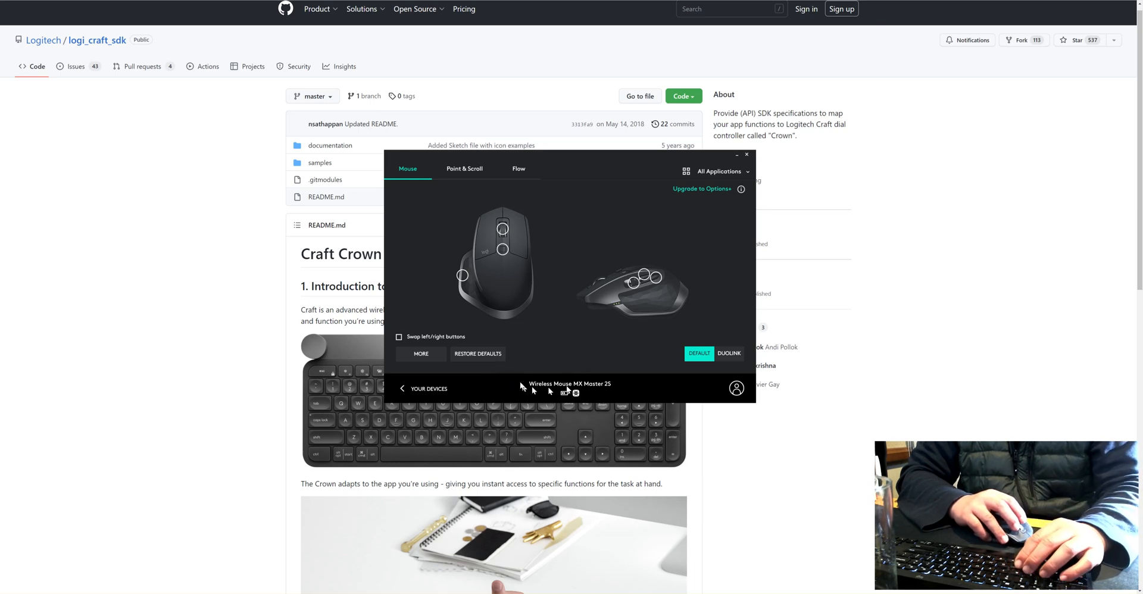
pyautogui.moveTo(630, 321)
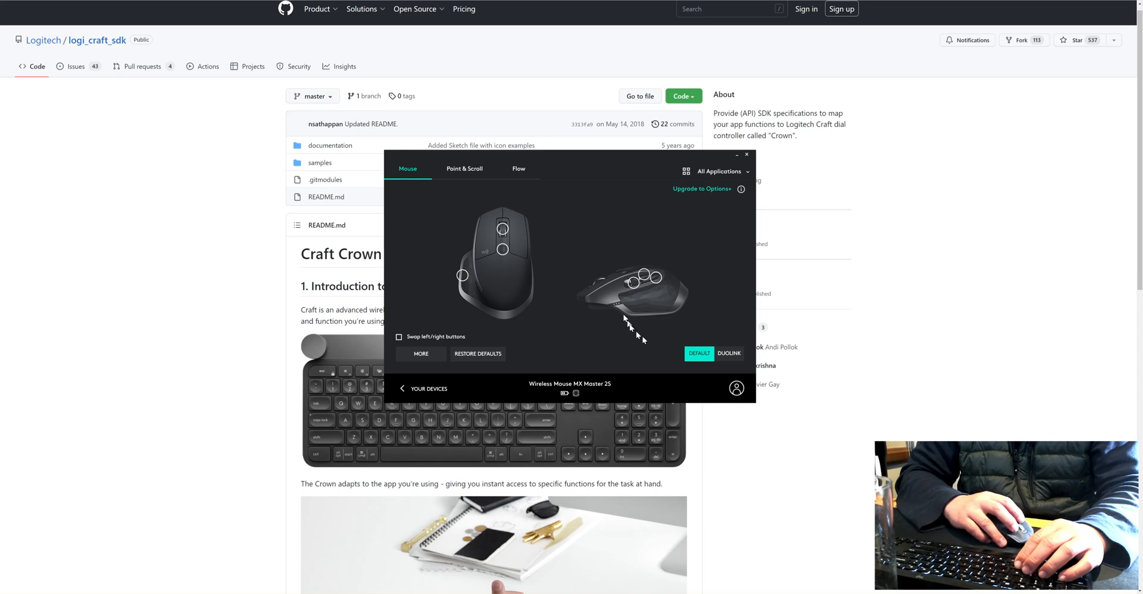
pyautogui.moveTo(849, 450)
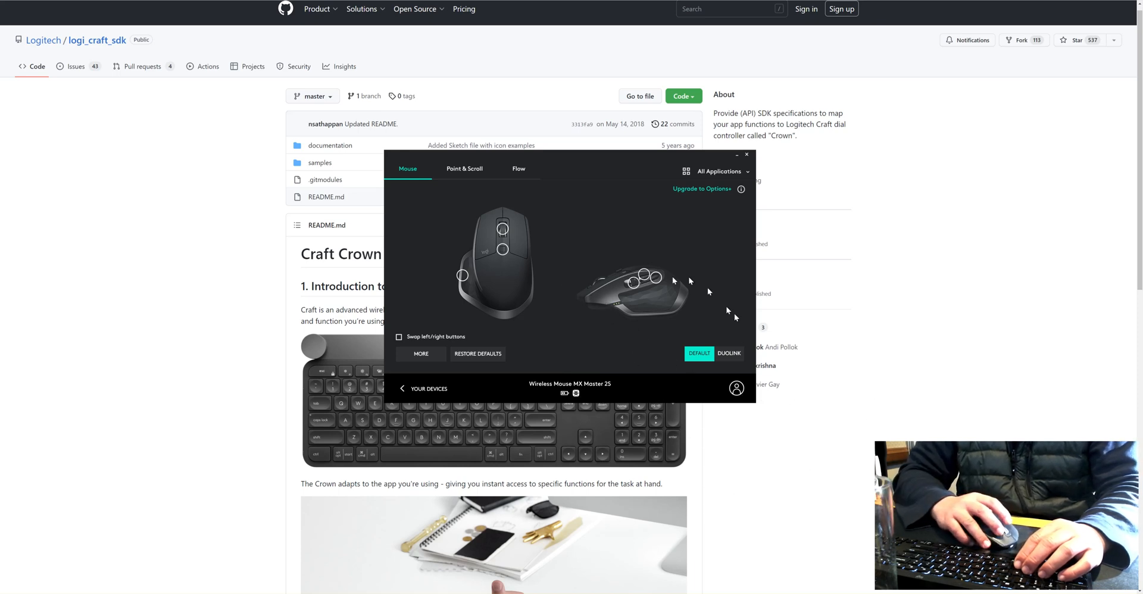
pyautogui.moveTo(632, 467)
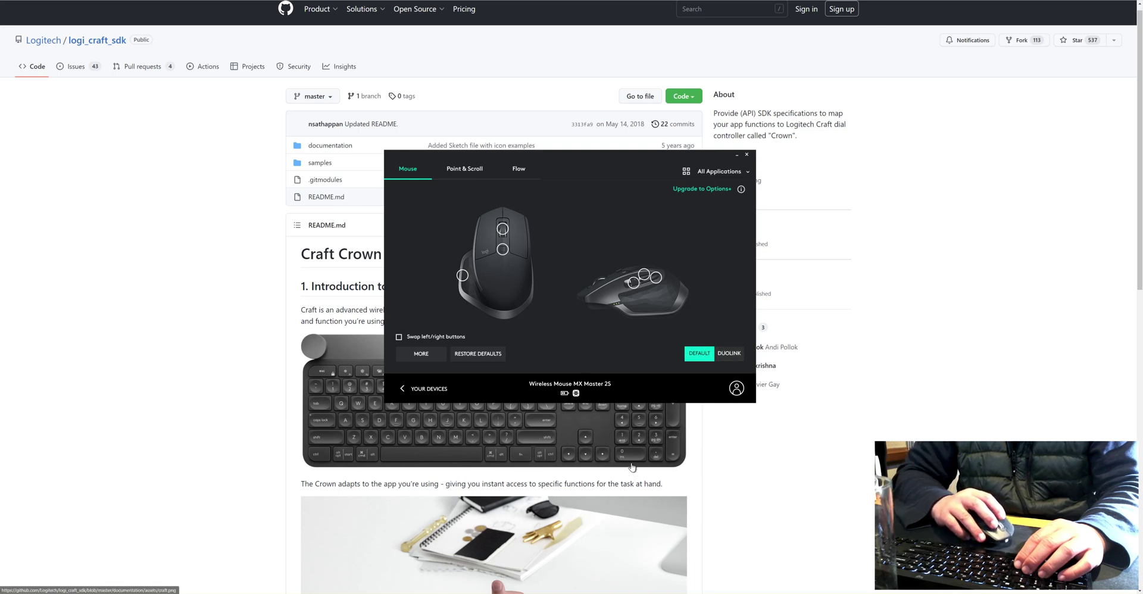
pyautogui.moveTo(628, 304)
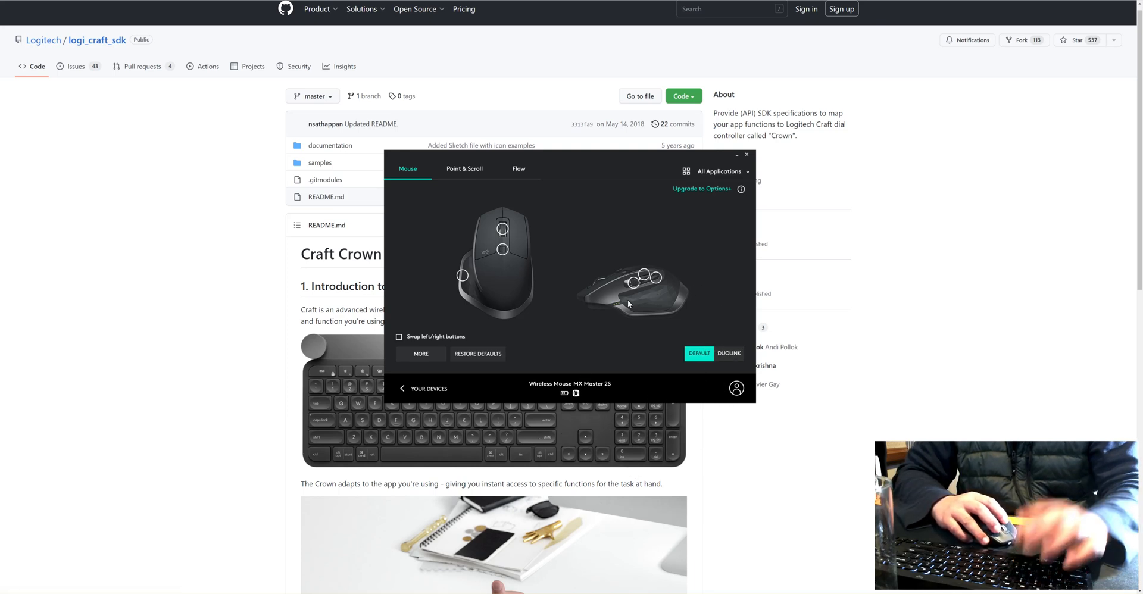
pyautogui.moveTo(631, 299)
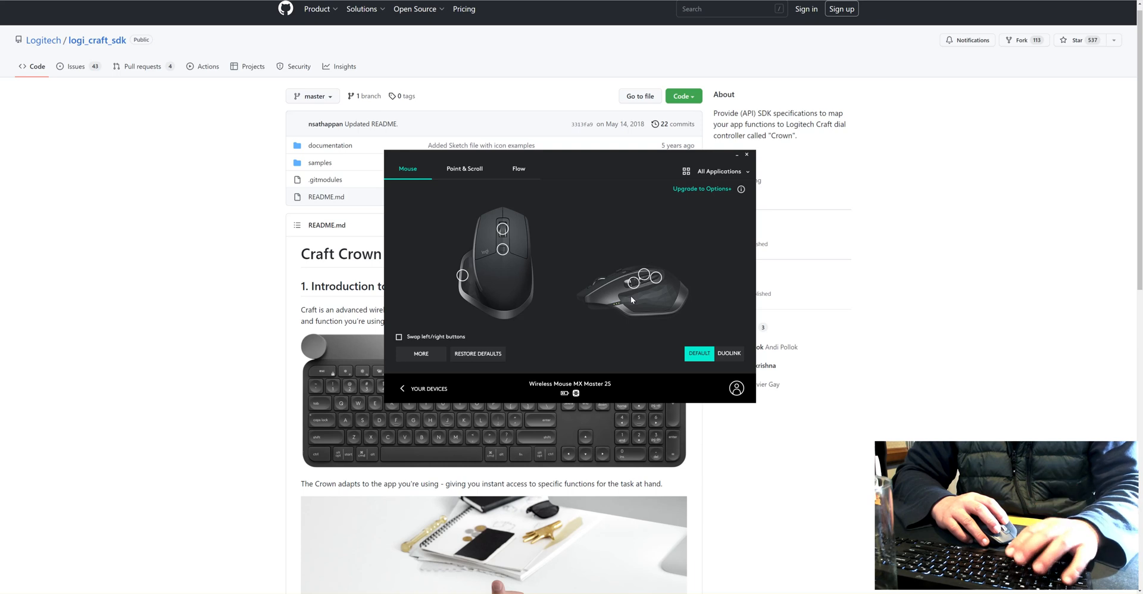
pyautogui.moveTo(588, 368)
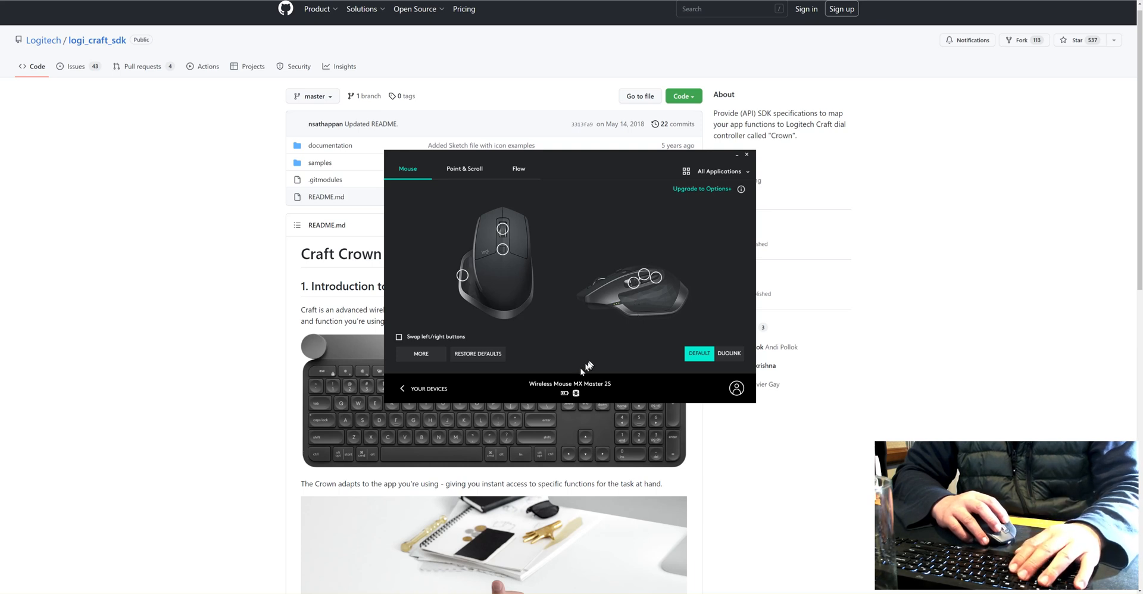
pyautogui.moveTo(495, 434)
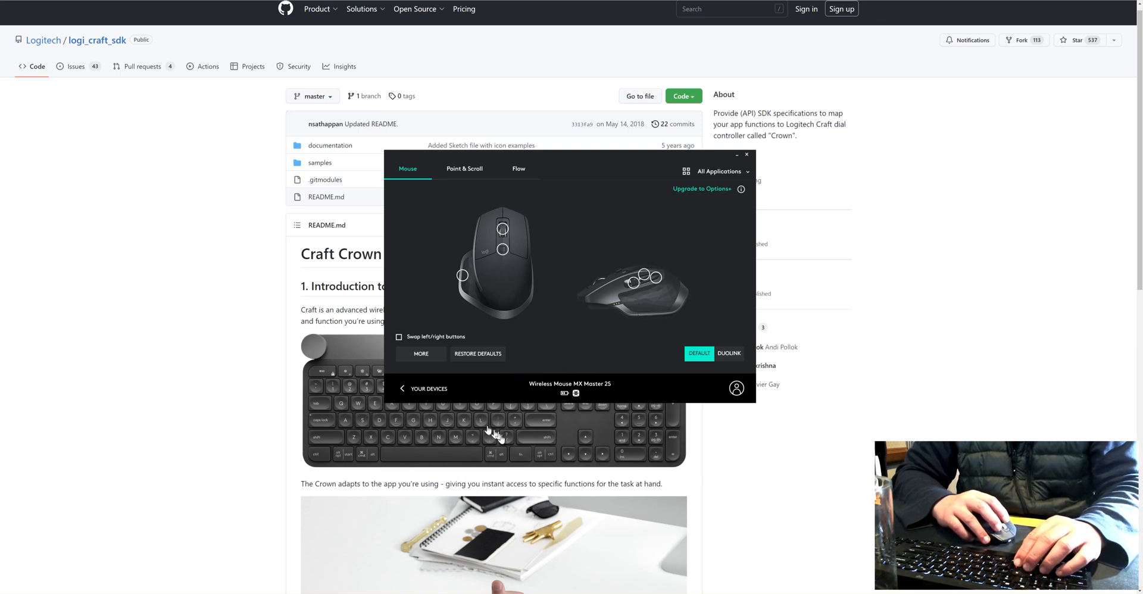
pyautogui.moveTo(538, 339)
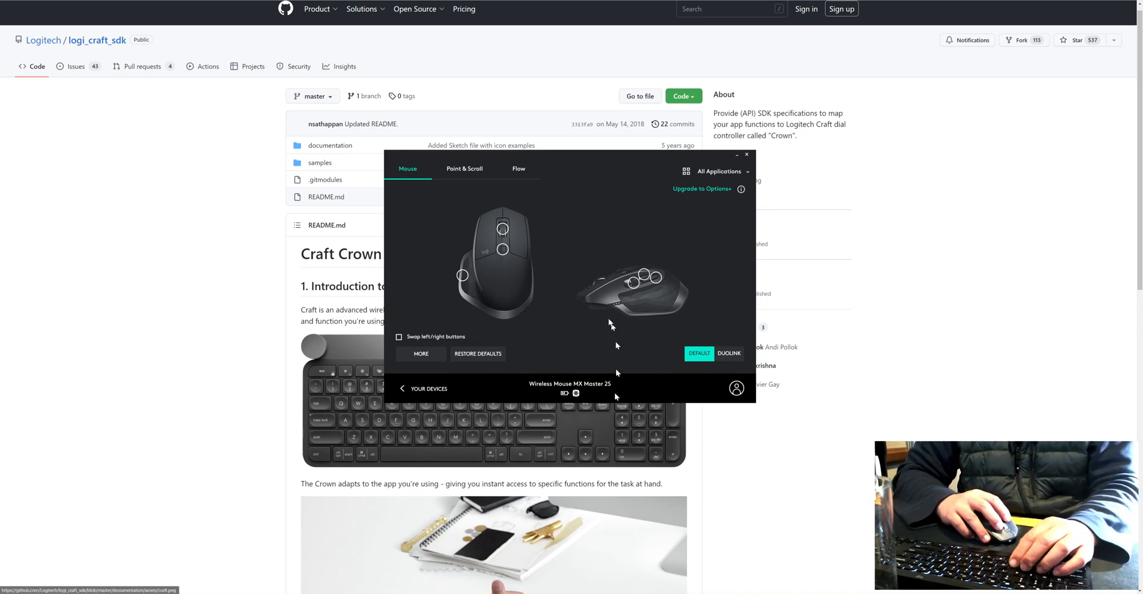
pyautogui.moveTo(616, 364)
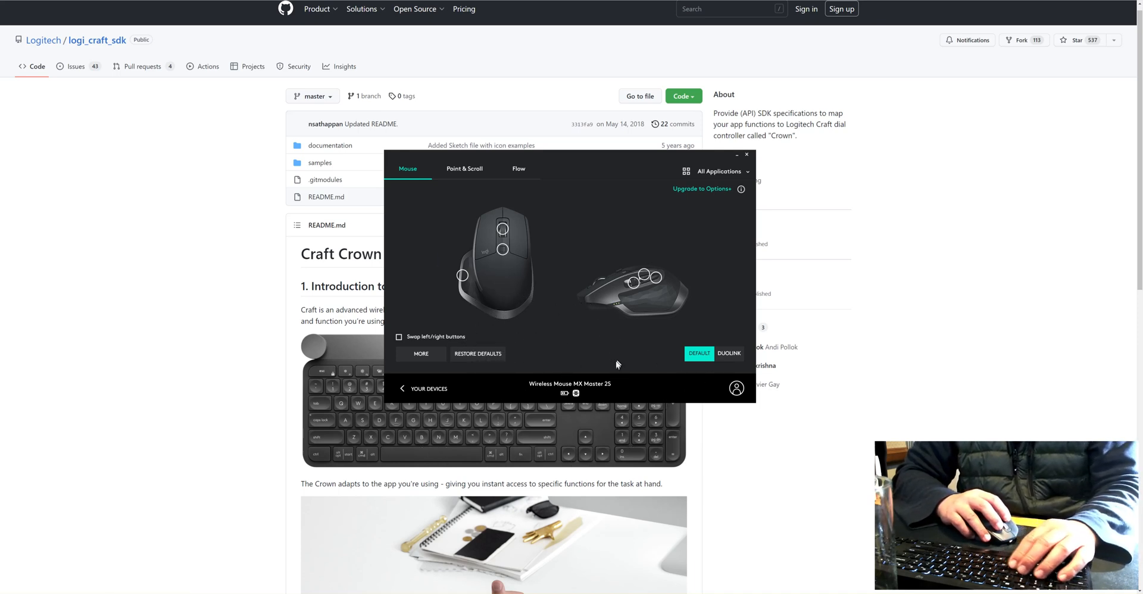
pyautogui.moveTo(541, 302)
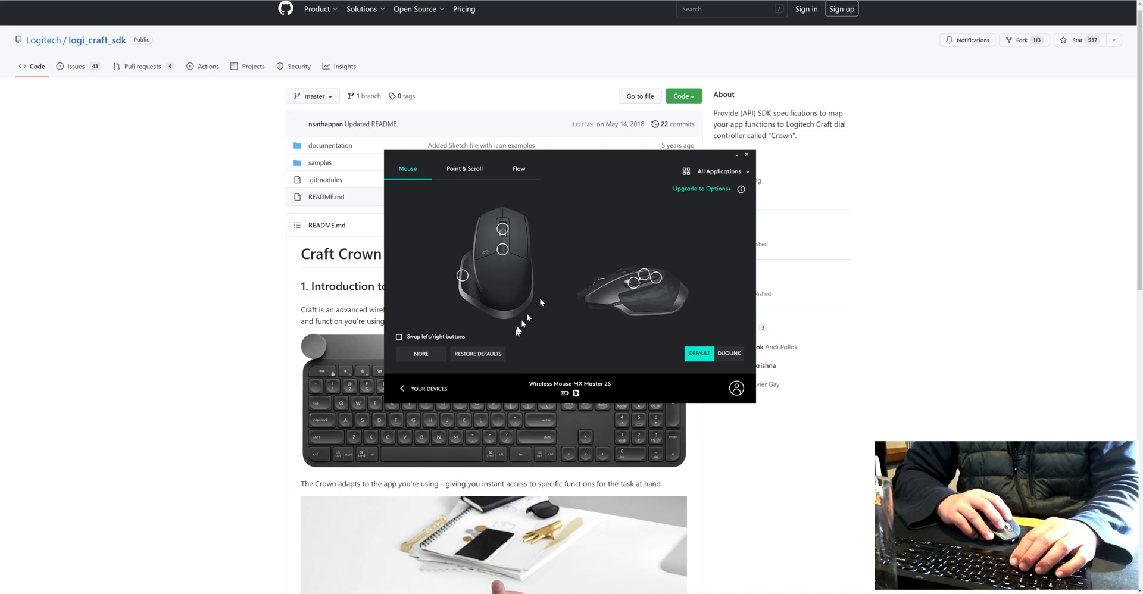
pyautogui.moveTo(608, 295)
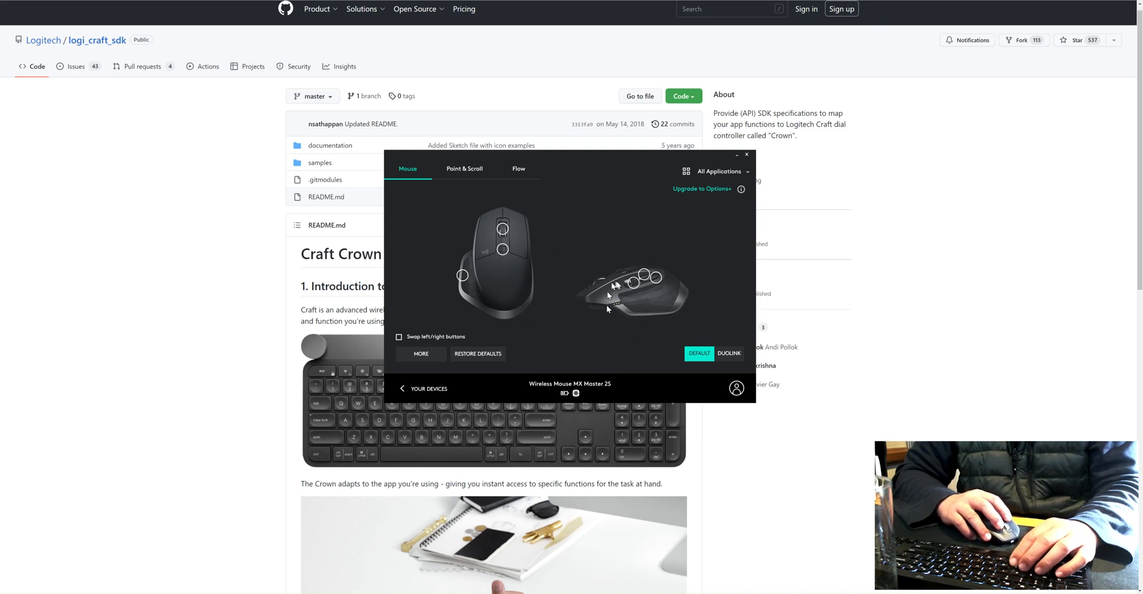